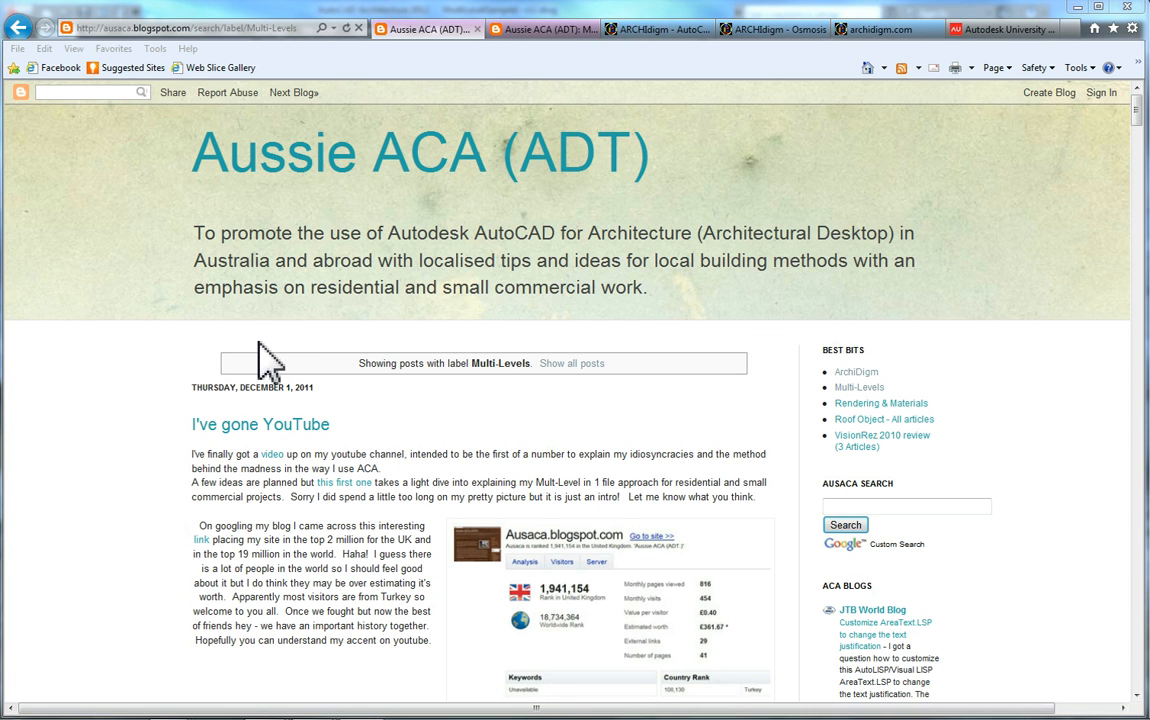
pyautogui.moveTo(378, 156)
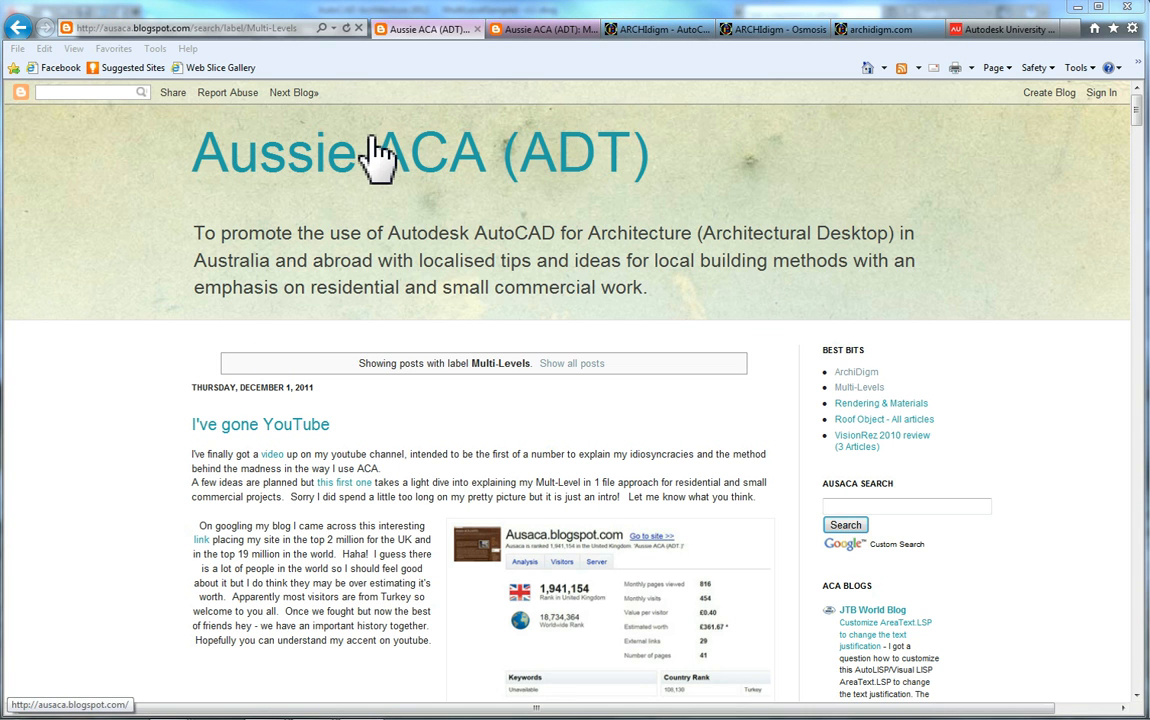
pyautogui.moveTo(372, 200)
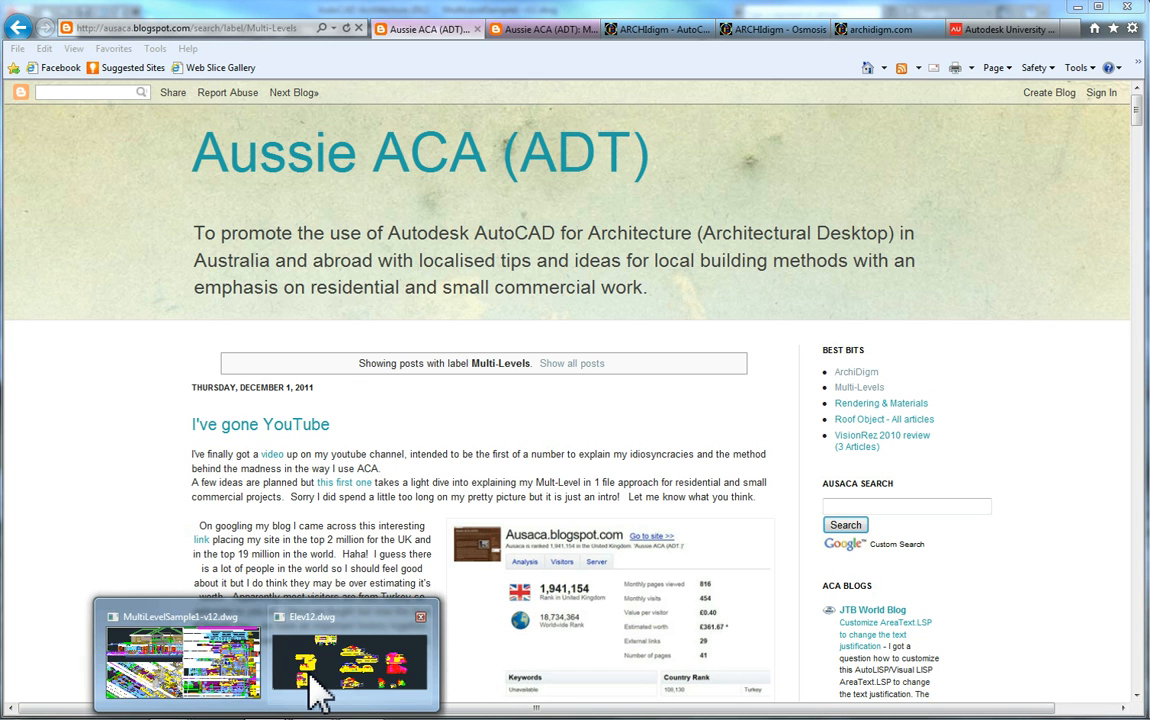
# - Switch to the Elev12.dwg window and zoom out to show all the elevation sheets
pyautogui.click(348, 660)
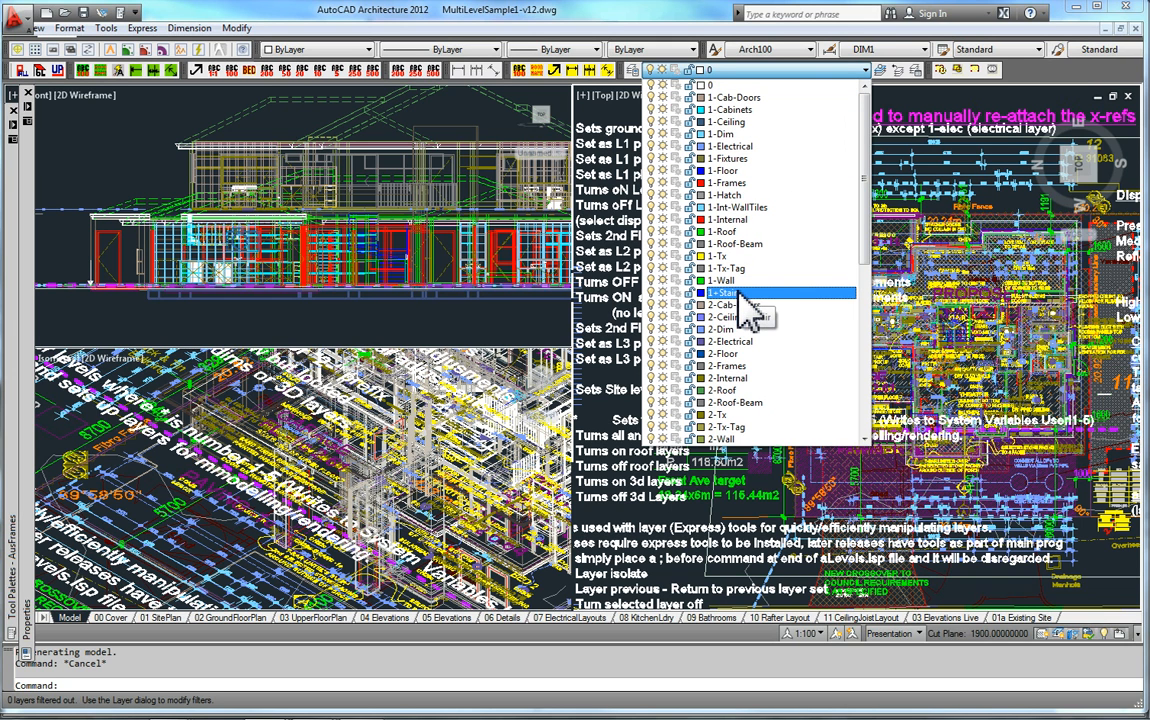
pyautogui.scroll(-3)
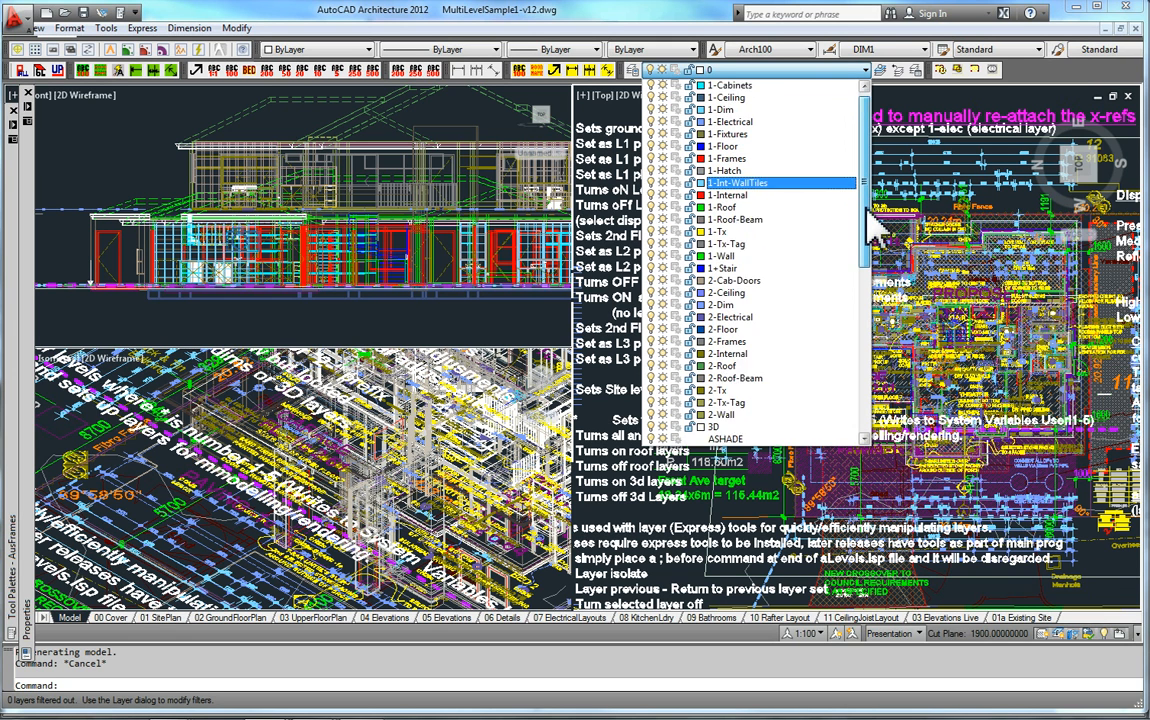
pyautogui.scroll(-3)
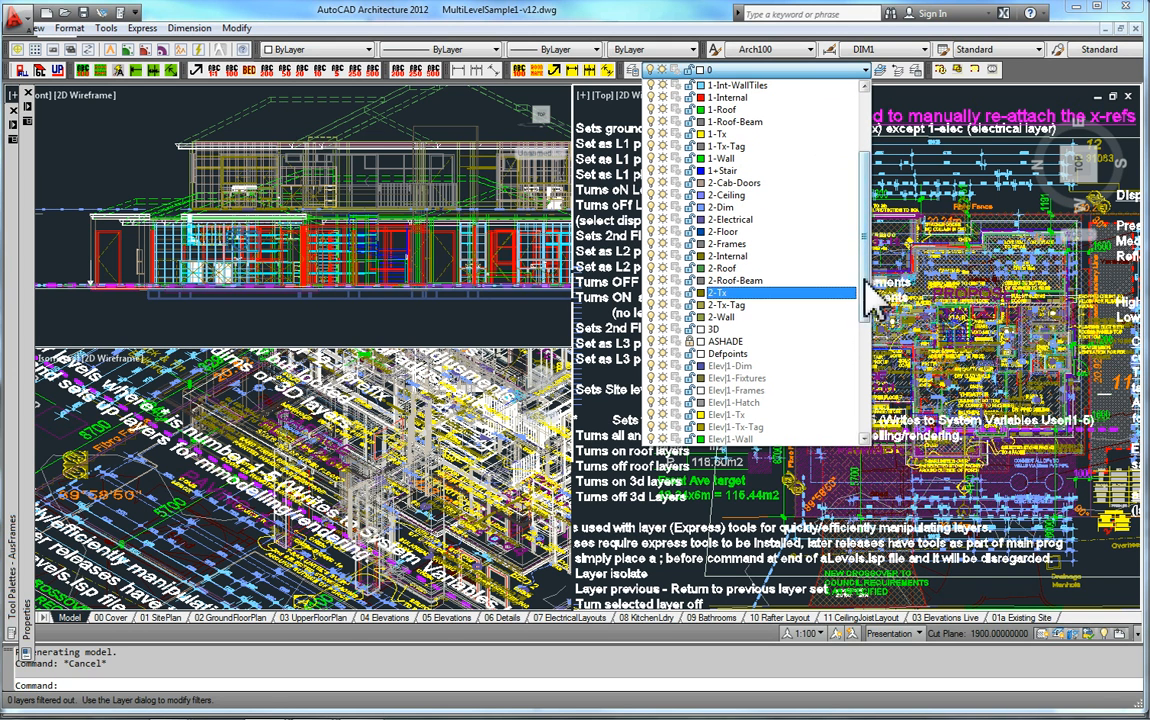
pyautogui.scroll(-3)
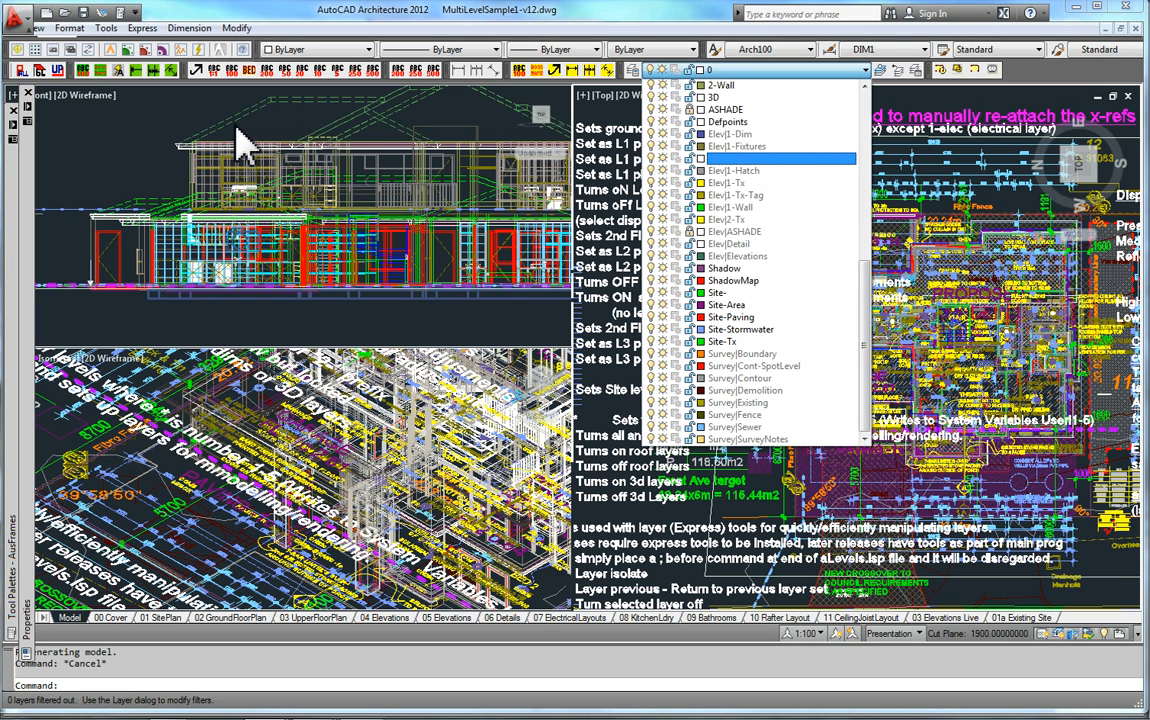
pyautogui.moveTo(388, 136)
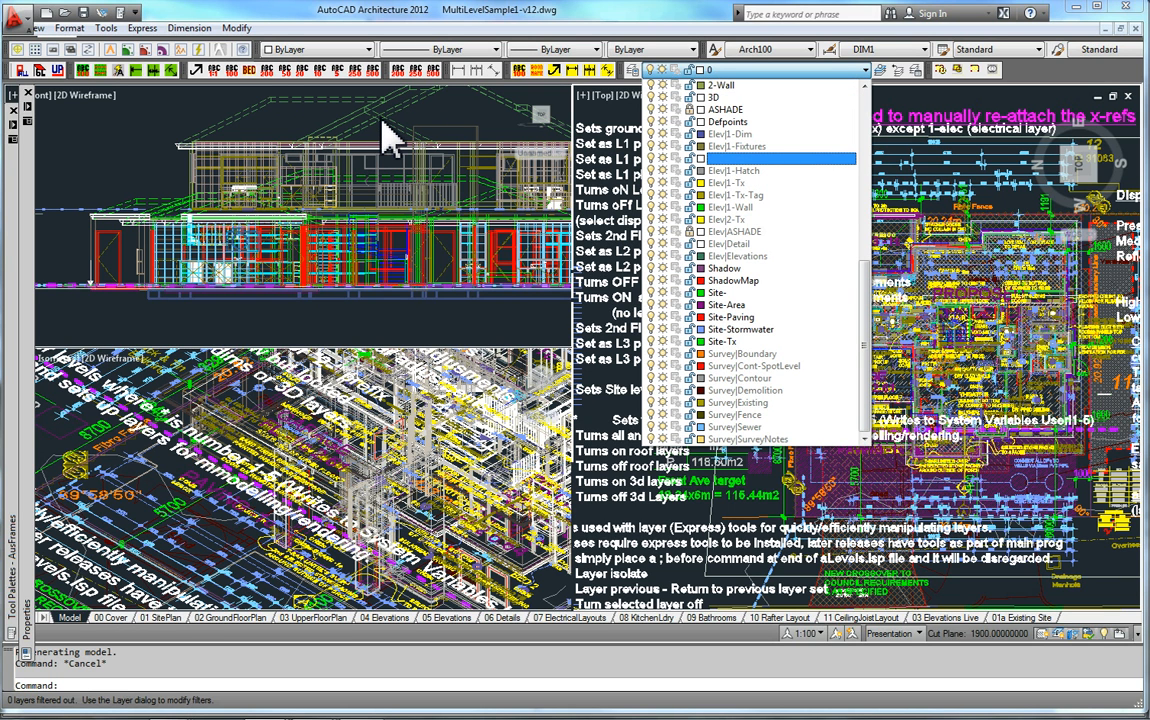
pyautogui.moveTo(610, 240)
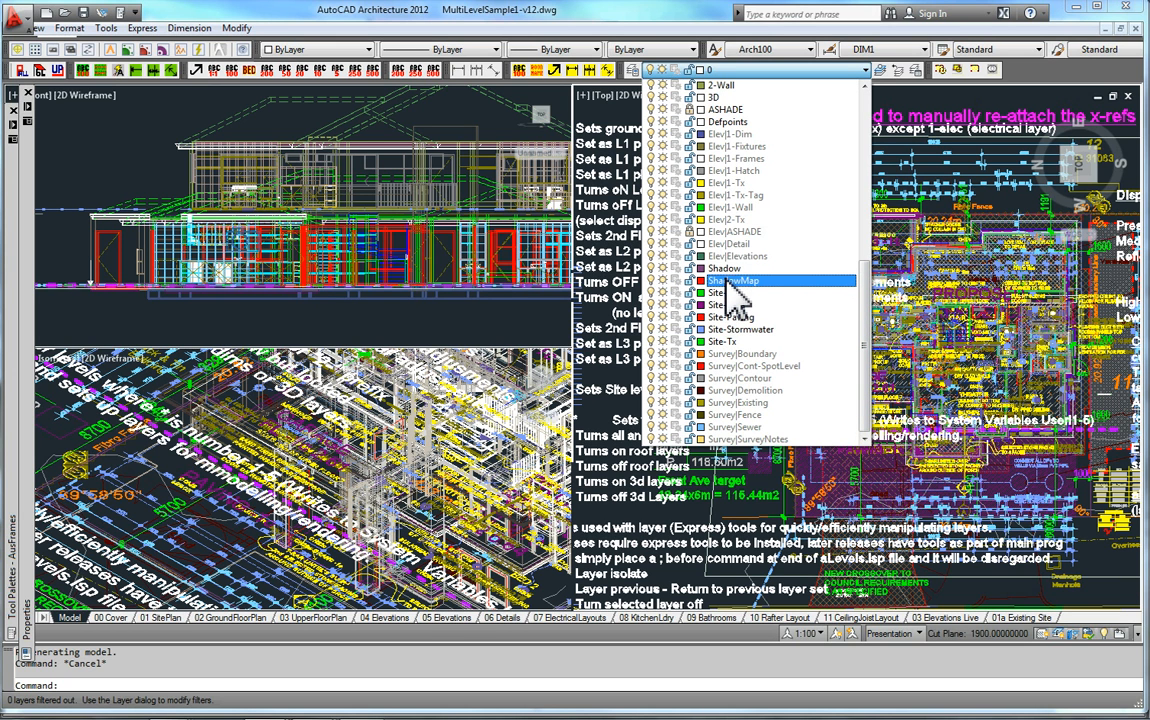
pyautogui.moveTo(728, 304)
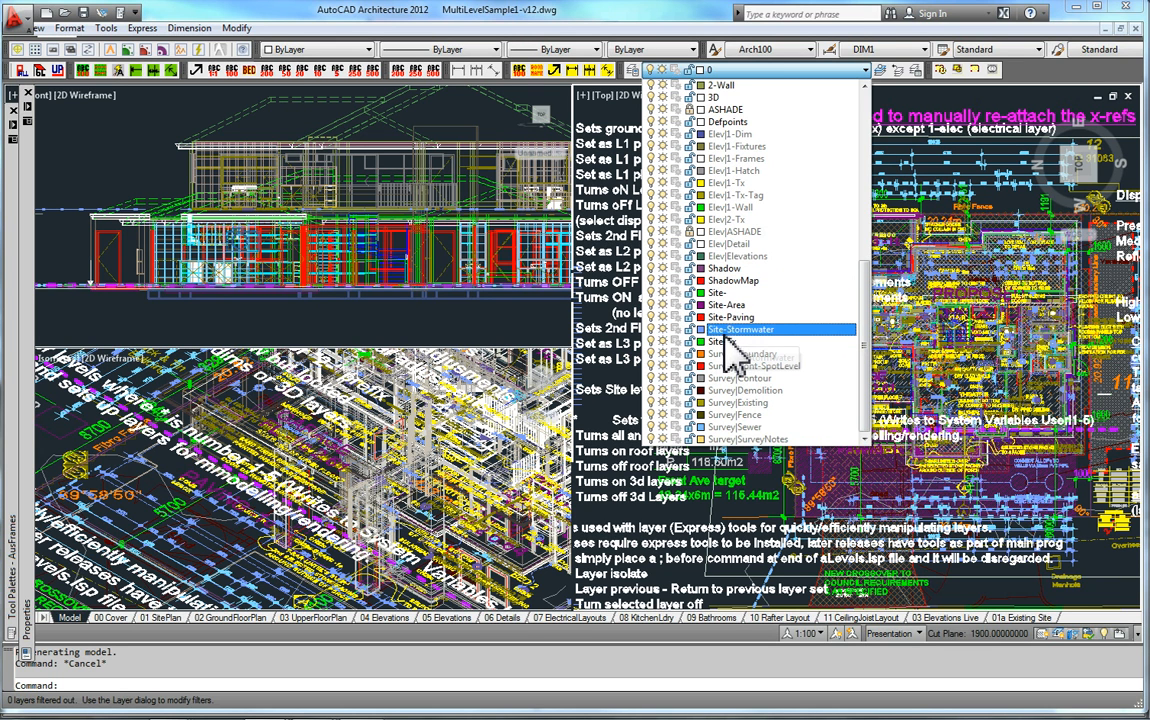
pyautogui.click(730, 342)
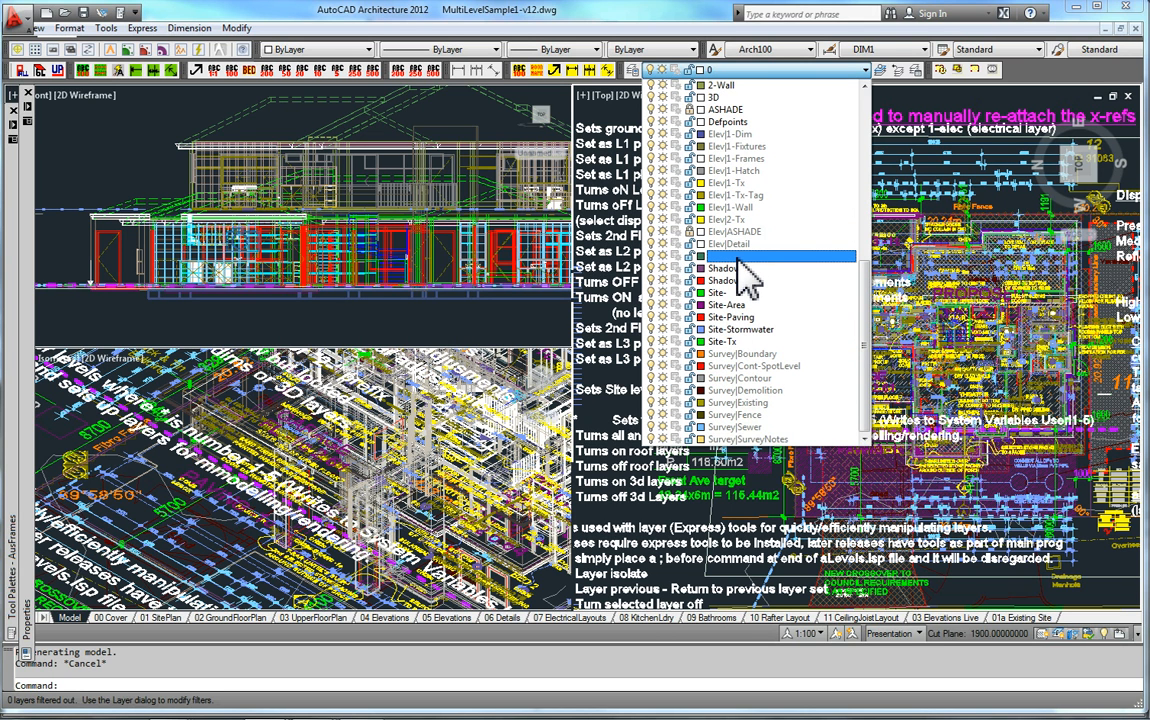
pyautogui.moveTo(744, 276)
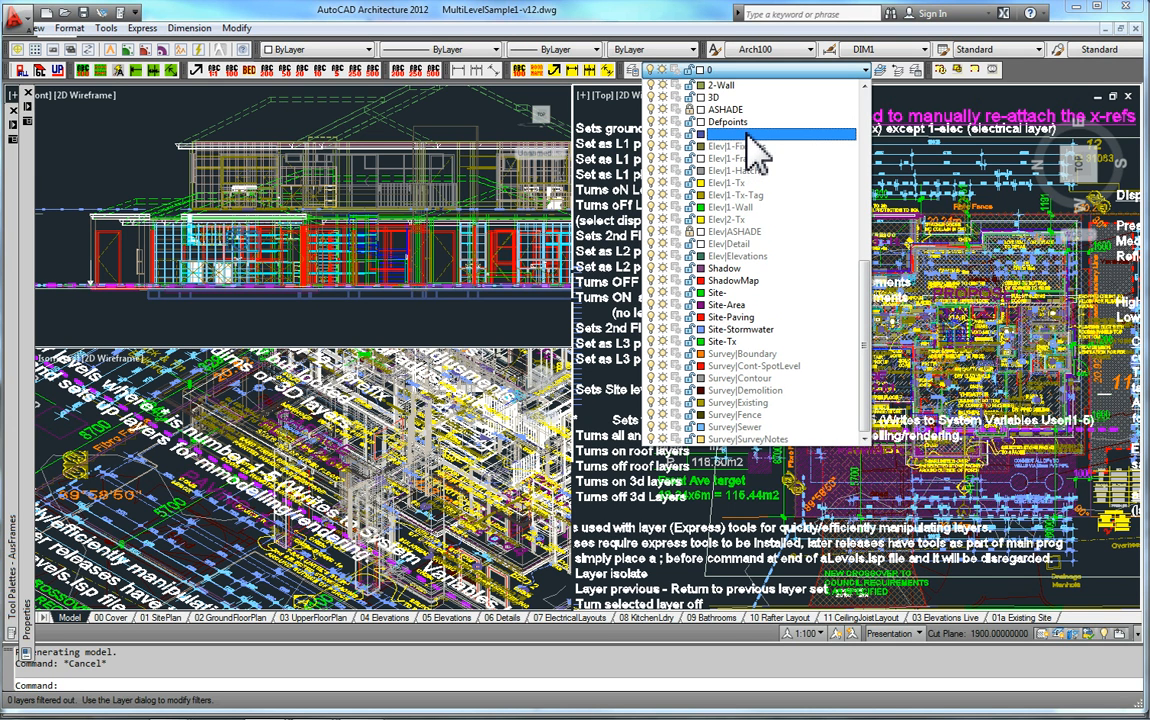
pyautogui.moveTo(758, 160)
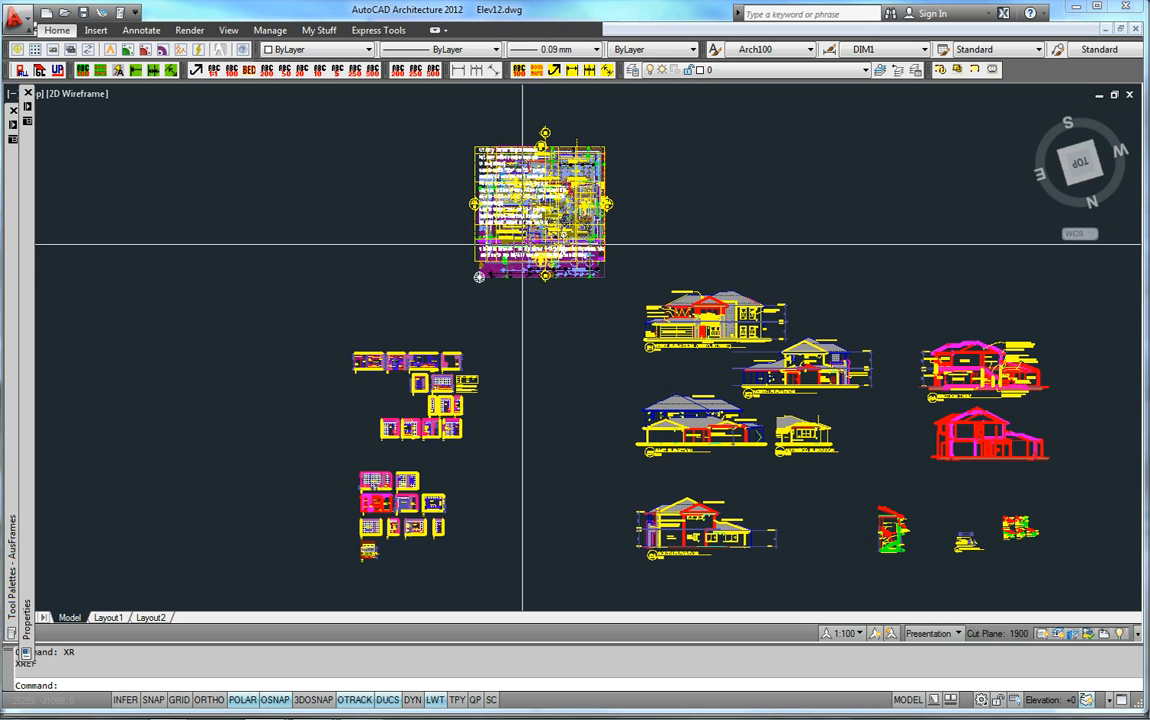
pyautogui.moveTo(484, 384)
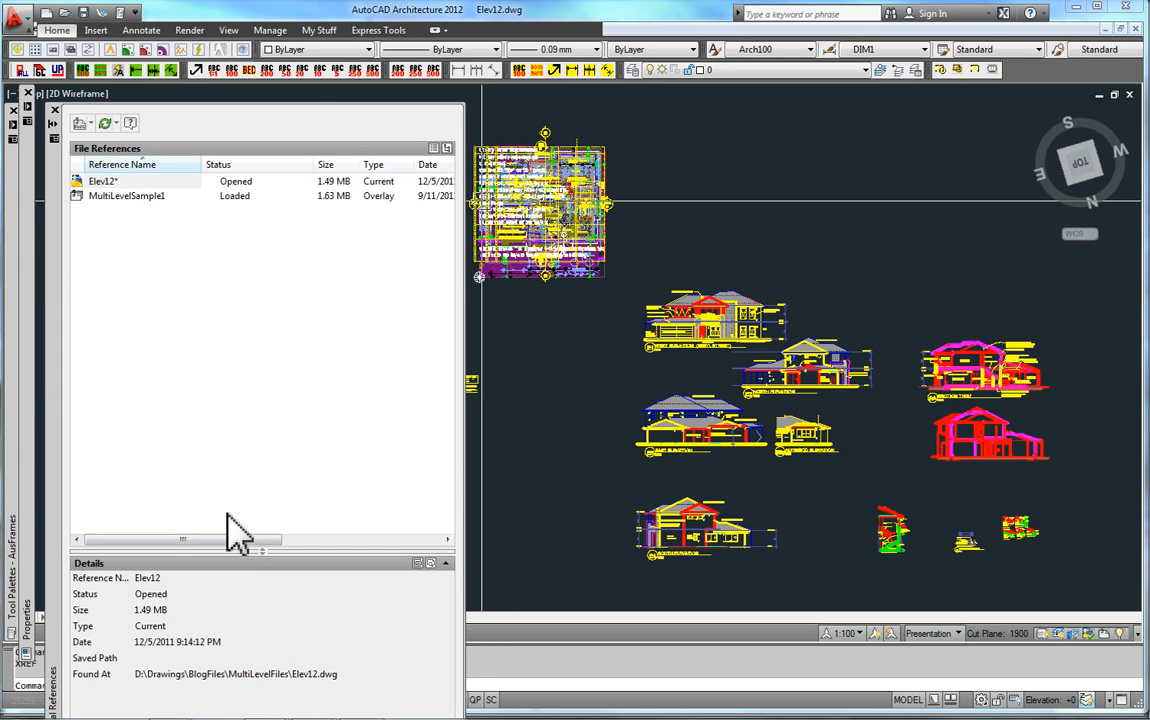
# - Show MultiLevelSample1's details in the xref list and keep its Type as Overlay
pyautogui.click(128, 196)
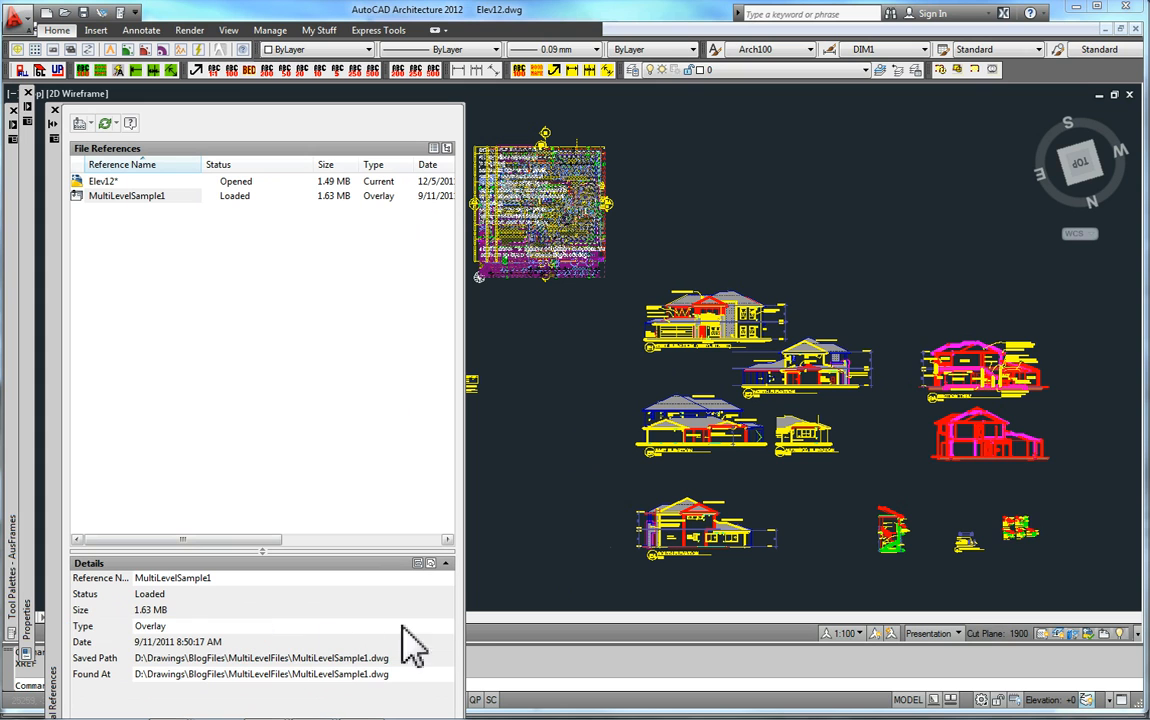
pyautogui.click(150, 626)
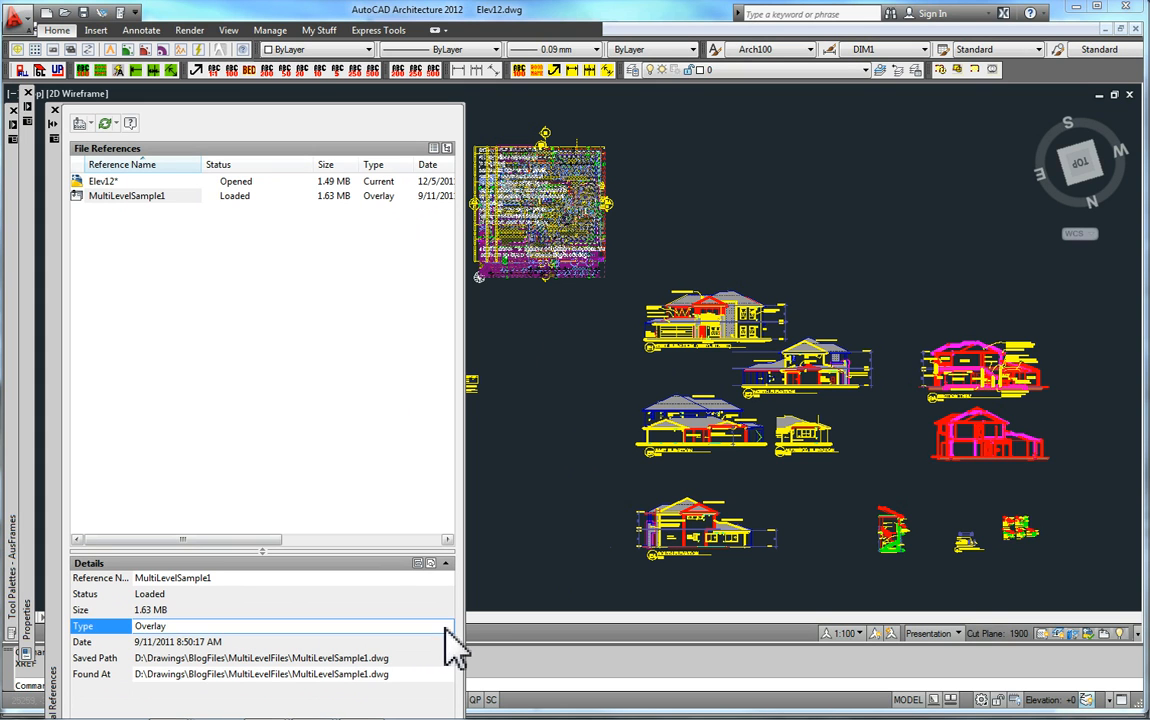
pyautogui.click(150, 610)
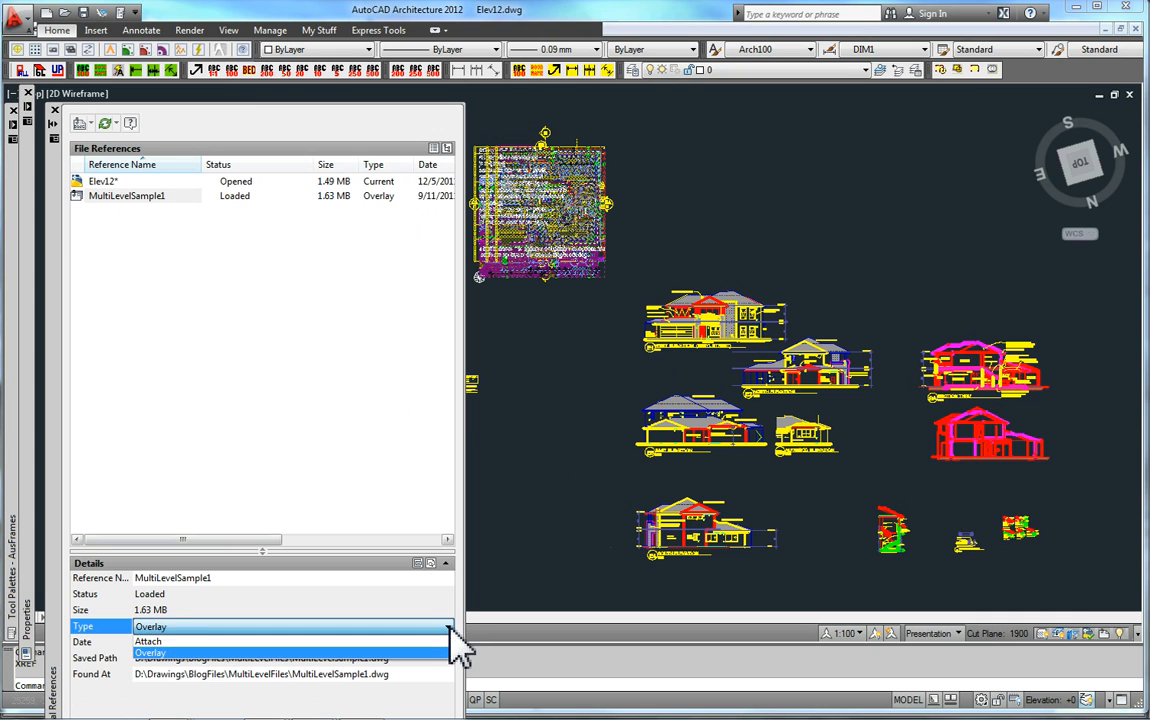
pyautogui.click(150, 652)
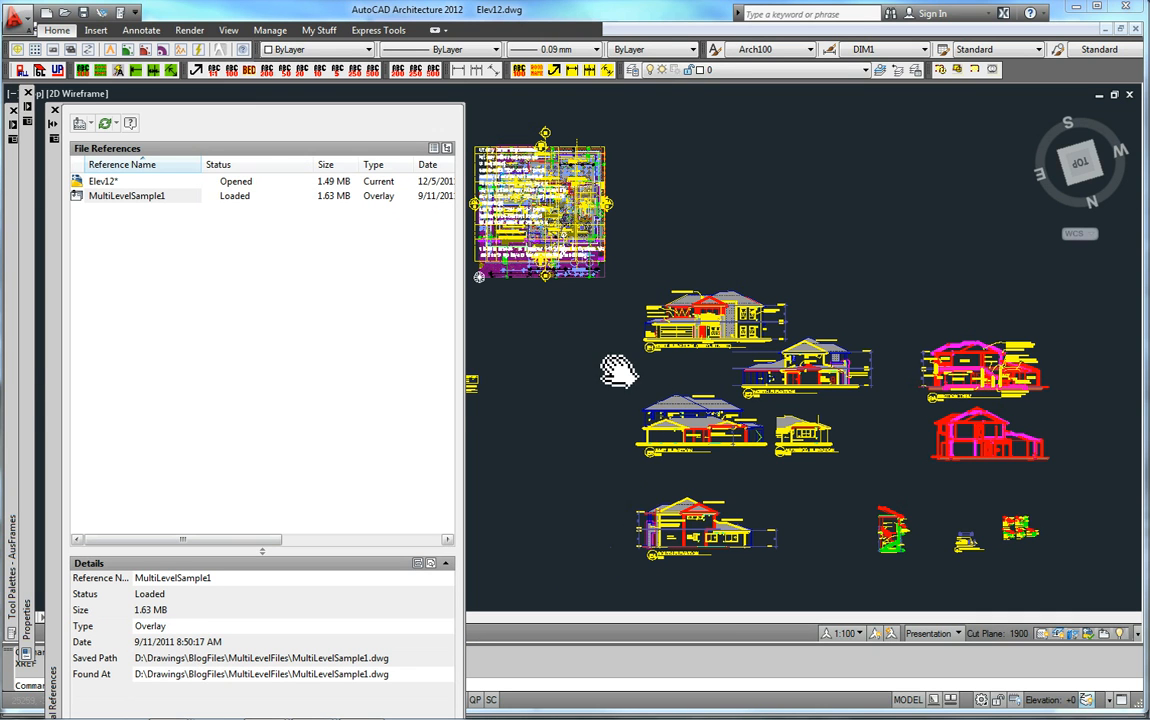
pyautogui.moveTo(68, 136)
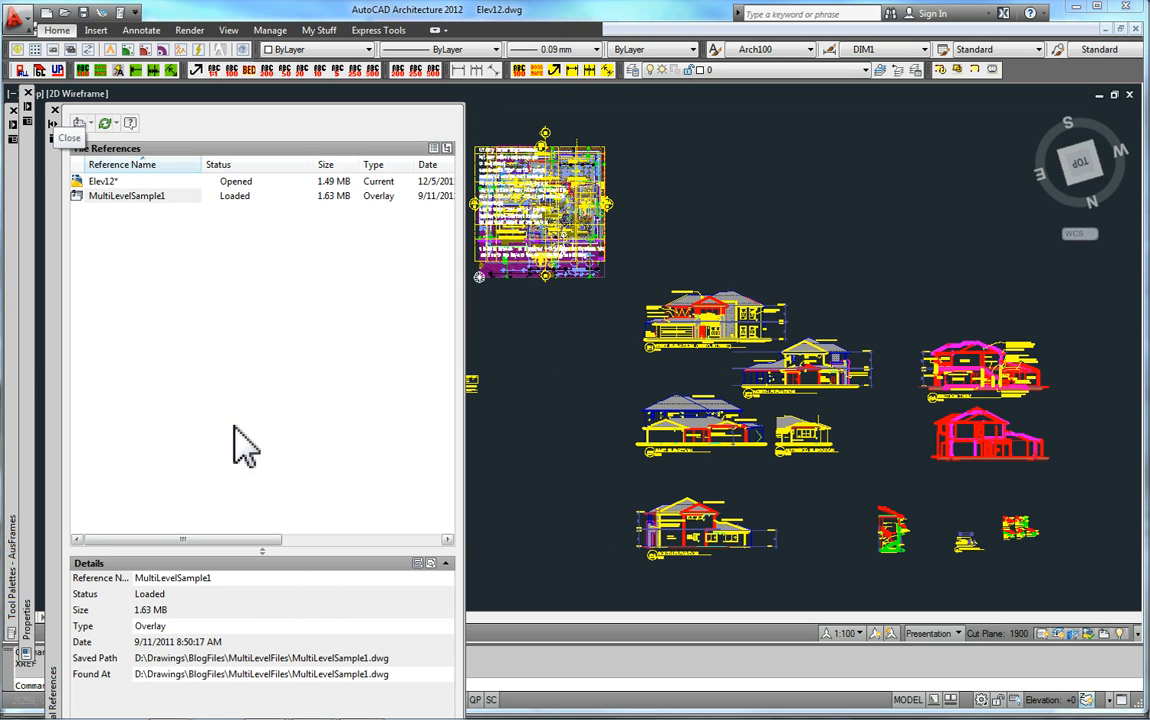
pyautogui.moveTo(68, 130)
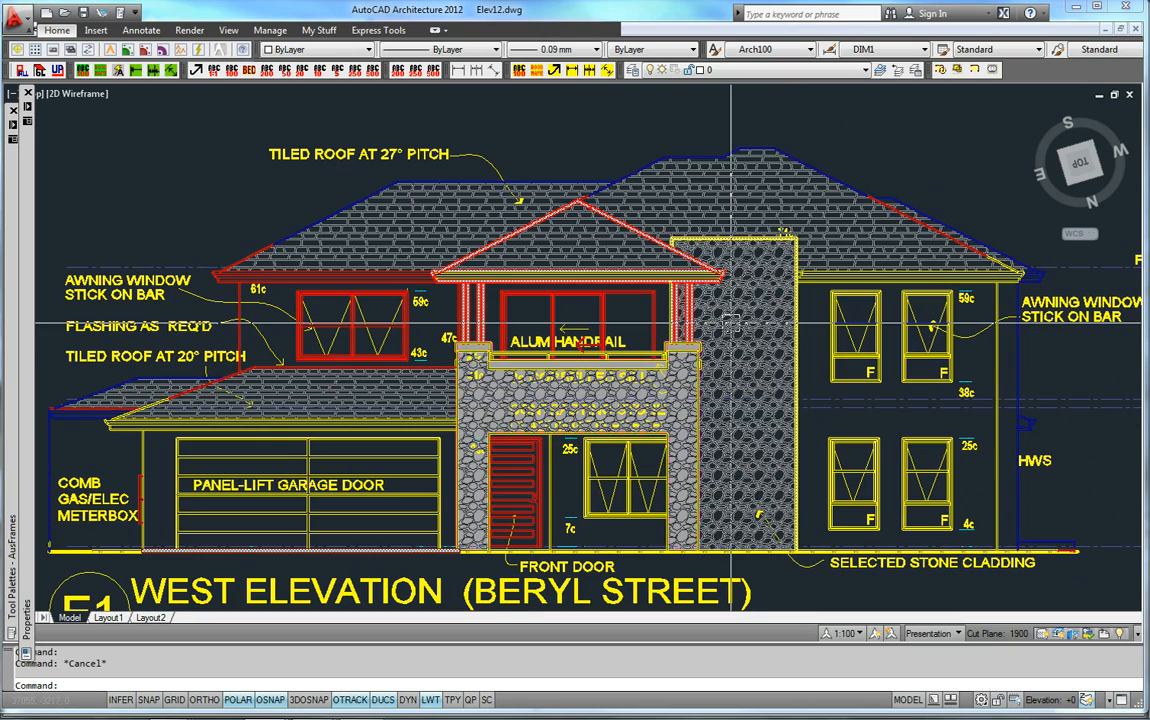
pyautogui.moveTo(700, 196)
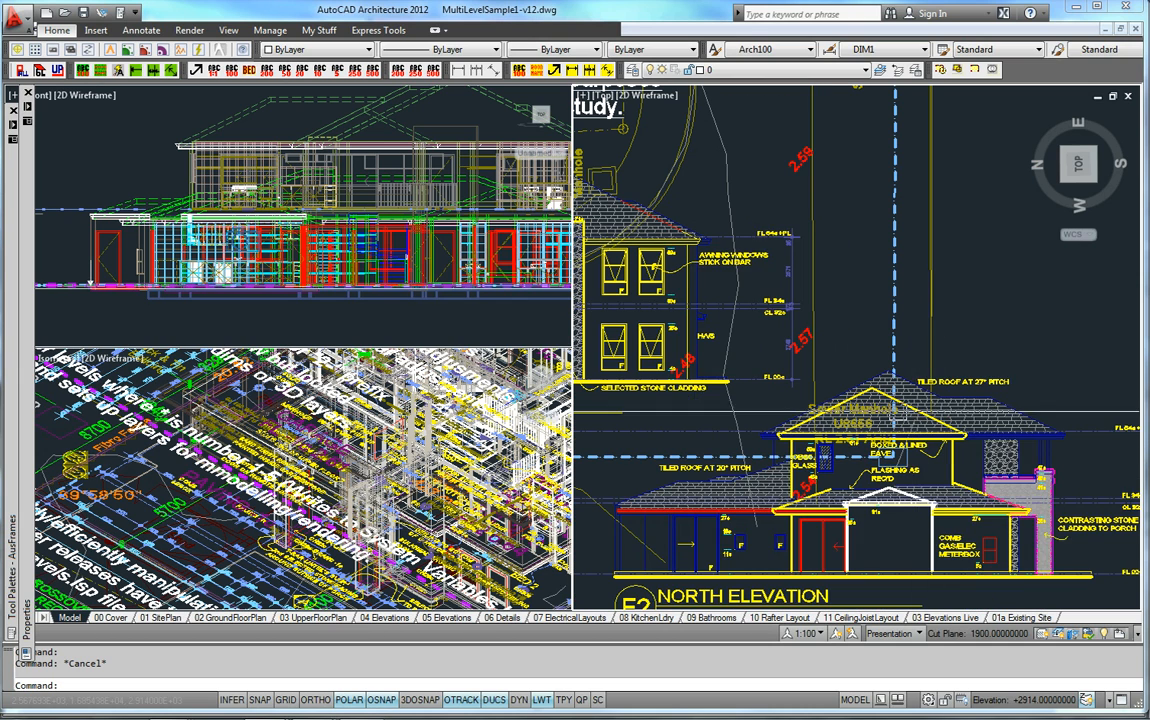
pyautogui.rightClick(90, 288)
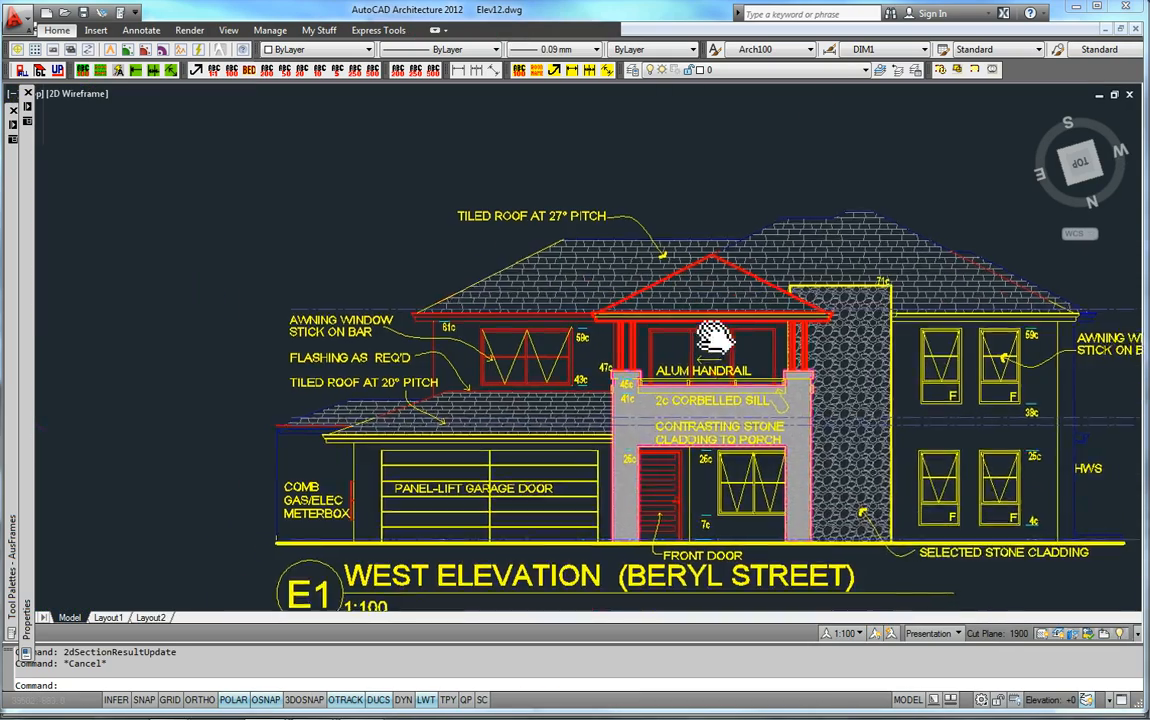
pyautogui.rightClick(716, 340)
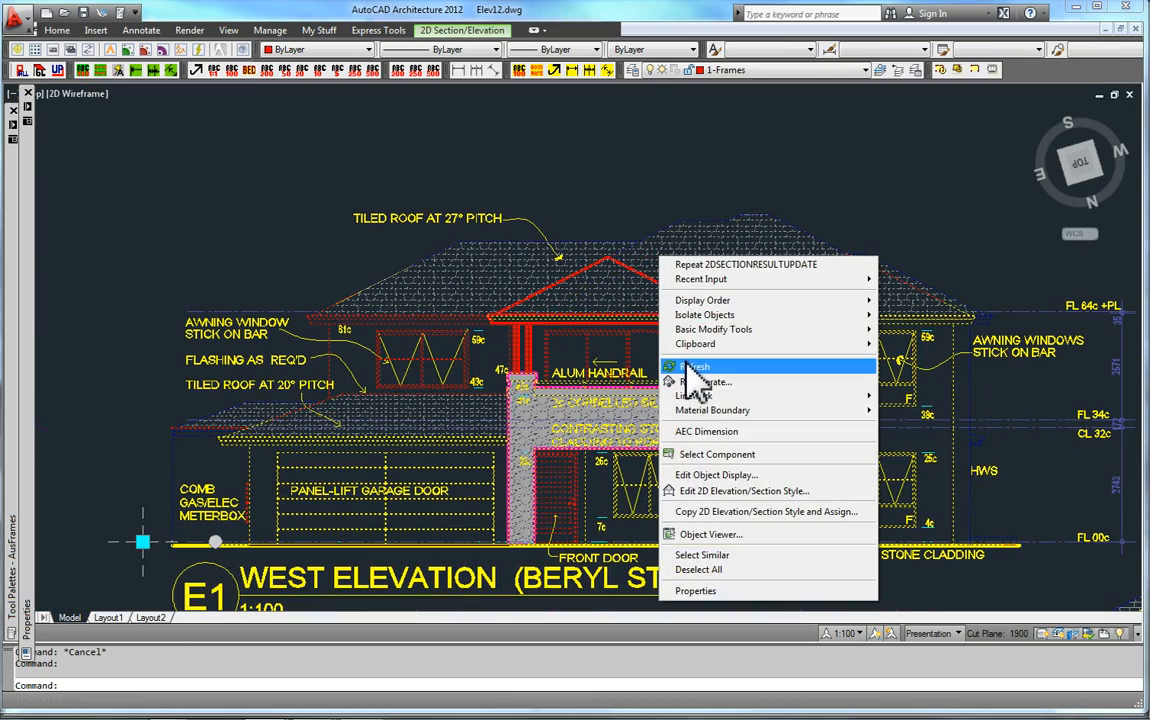
pyautogui.click(694, 368)
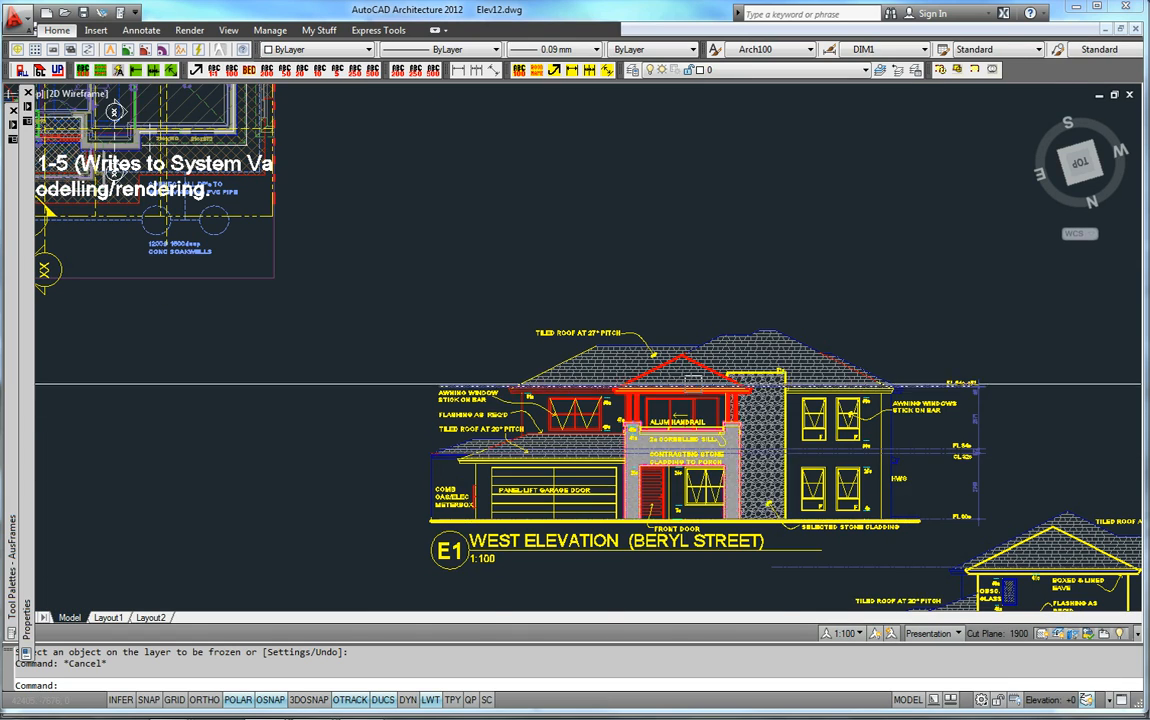
pyautogui.rightClick(524, 476)
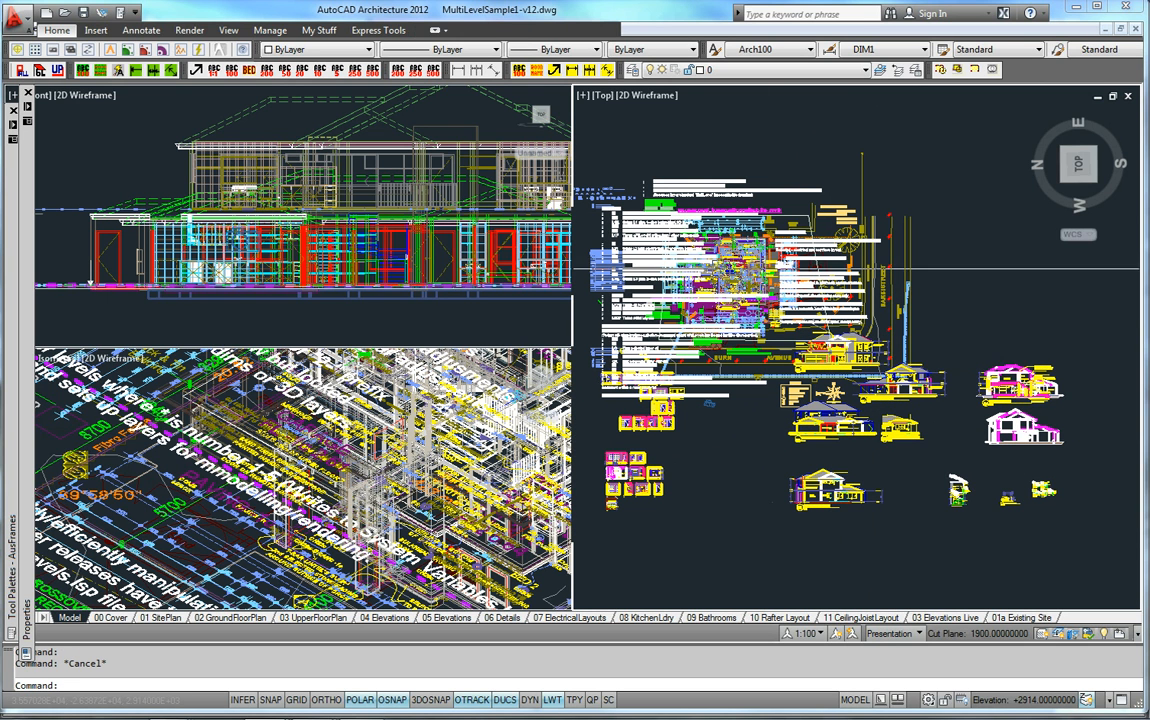
pyautogui.moveTo(884, 476)
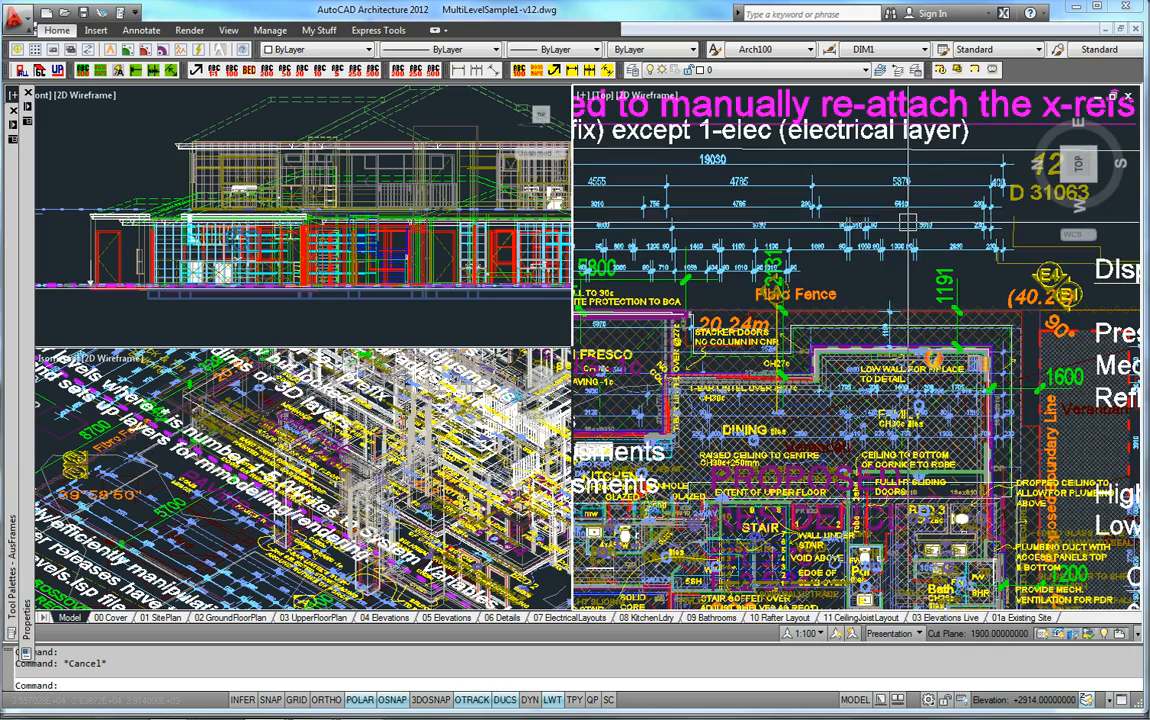
pyautogui.moveTo(904, 230)
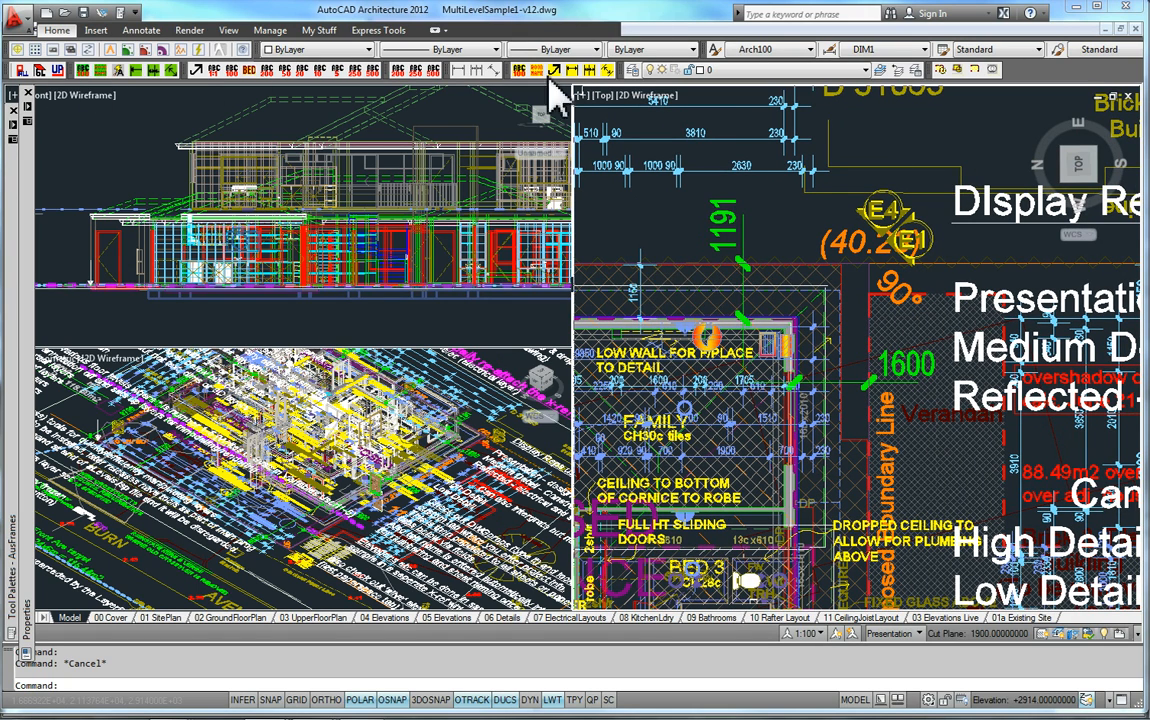
pyautogui.moveTo(320, 140)
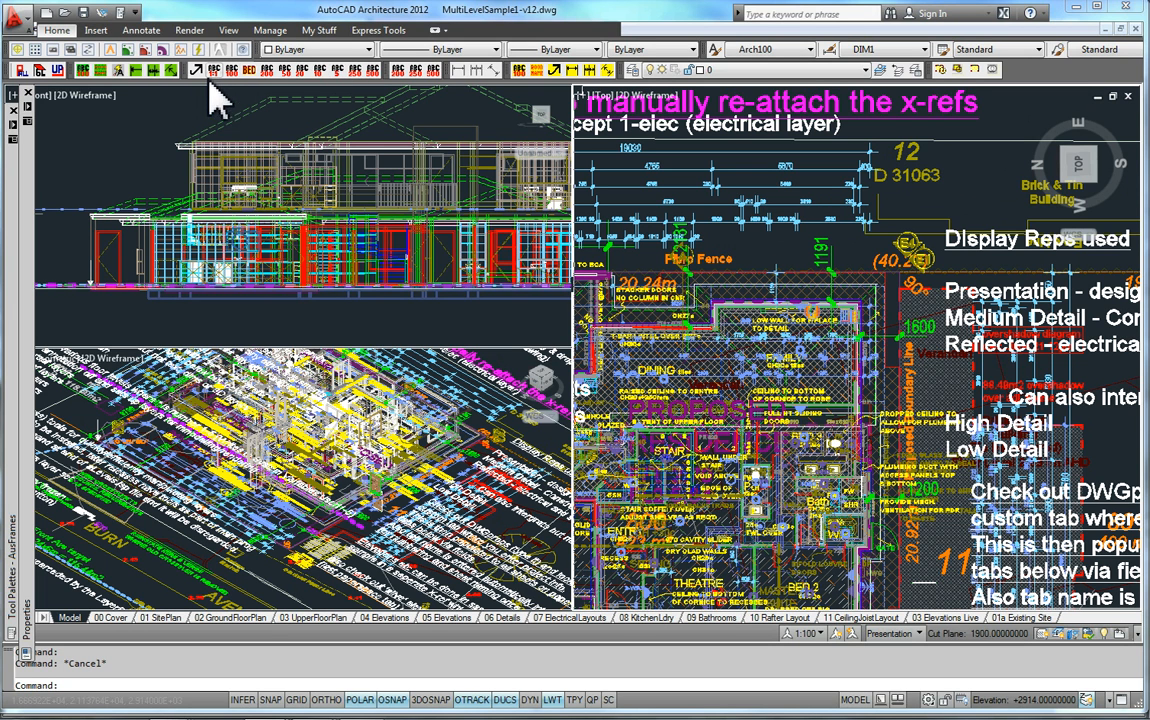
pyautogui.moveTo(230, 68)
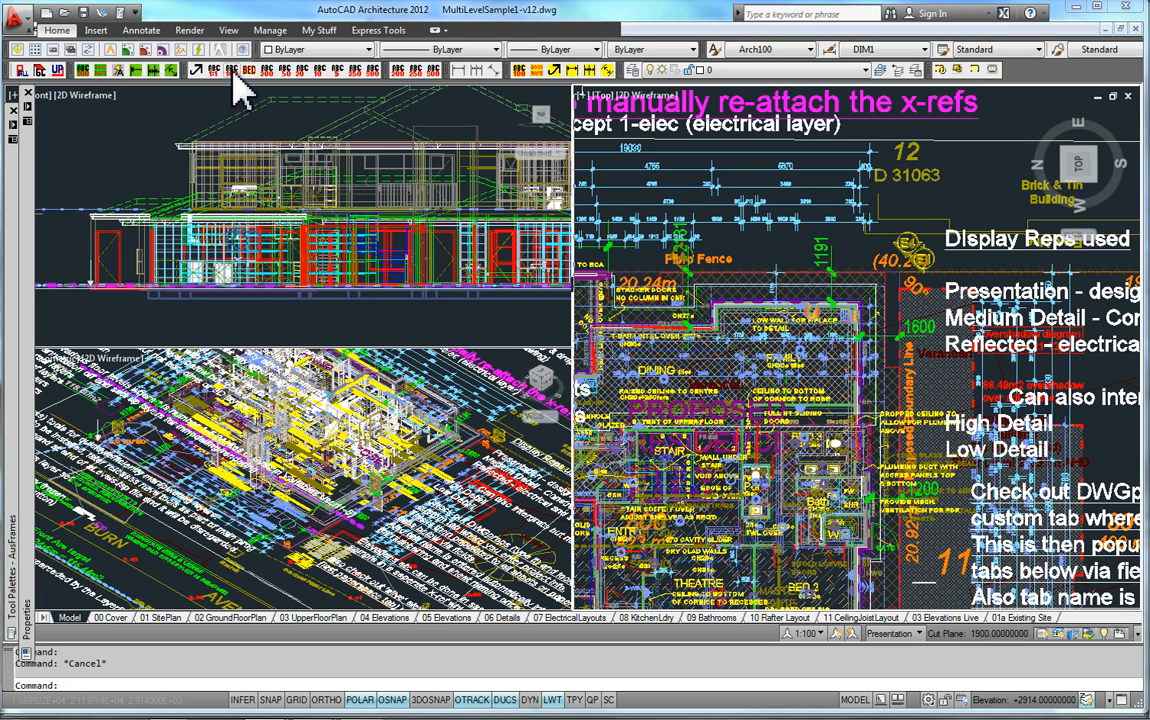
pyautogui.moveTo(236, 90)
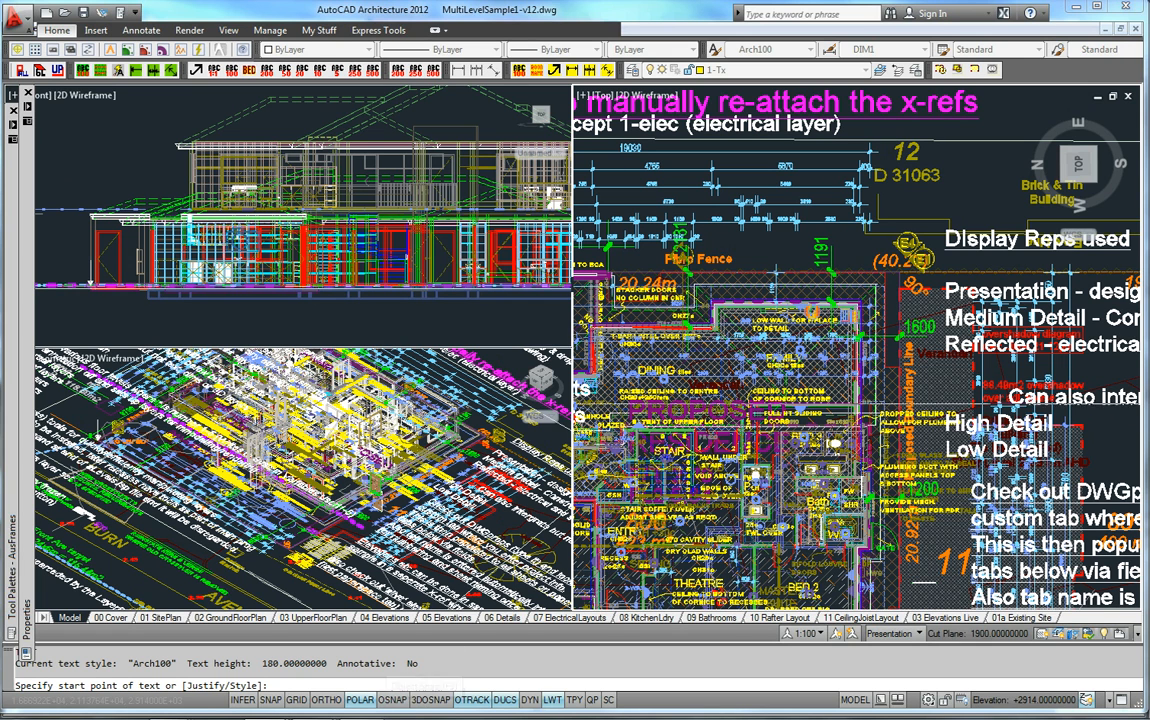
# - Run the Text 1:100 preset (layer 1-Tx, Arch100, height 180) and cancel the DTEXT prompt
pyautogui.click(392, 700)
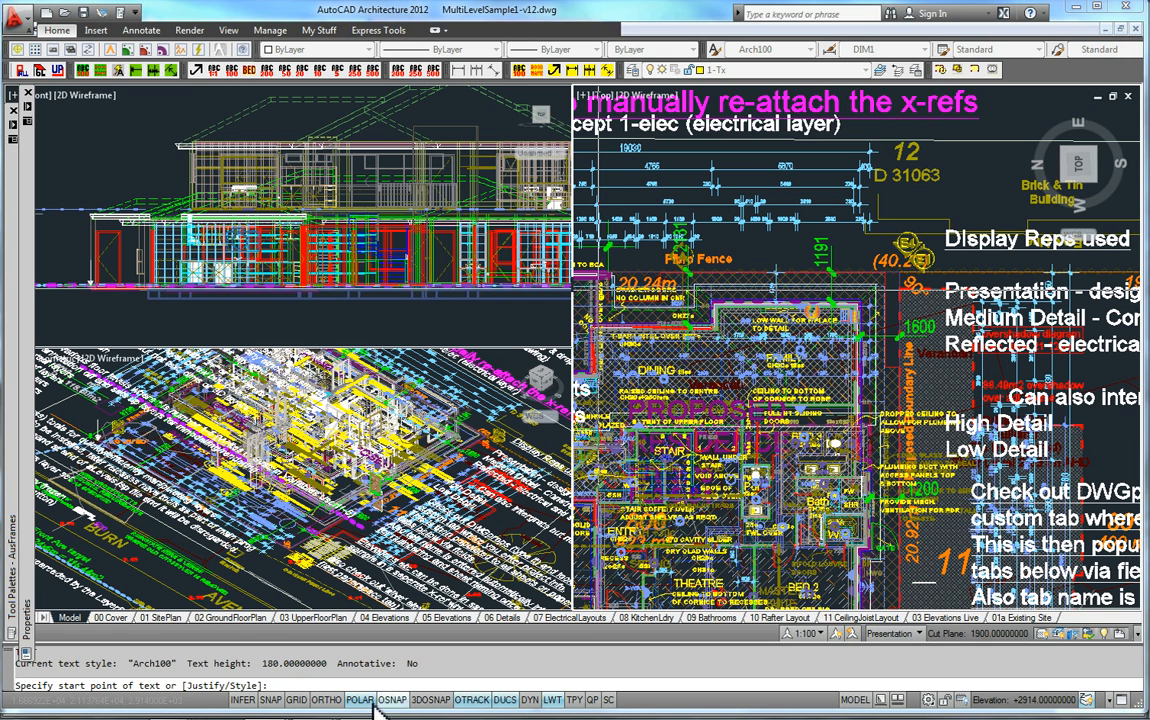
pyautogui.click(360, 700)
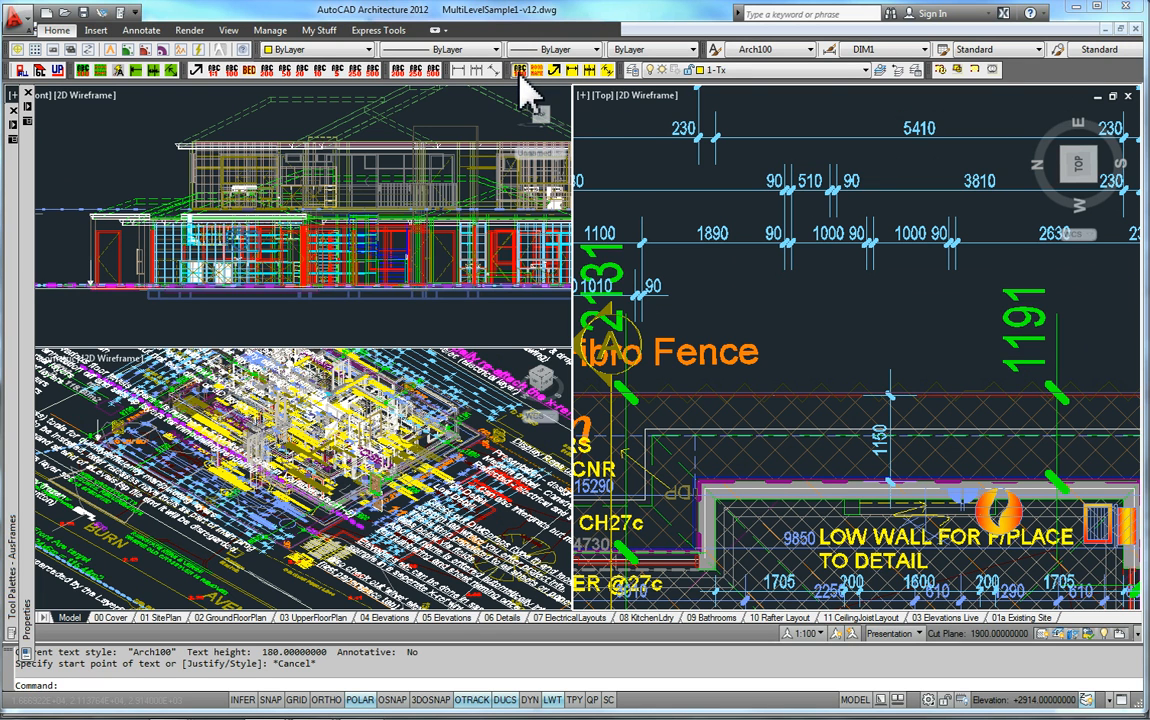
# - Run the level 2 and following text presets, cancelling each DTEXT prompt
pyautogui.click(518, 70)
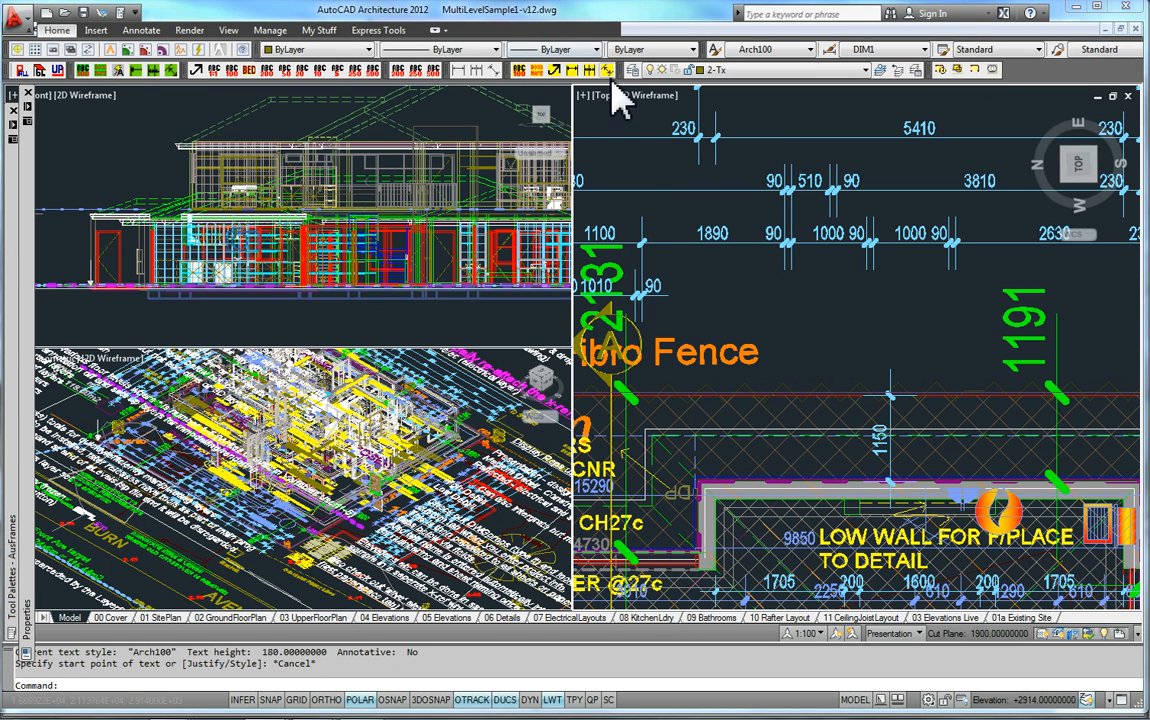
pyautogui.click(552, 68)
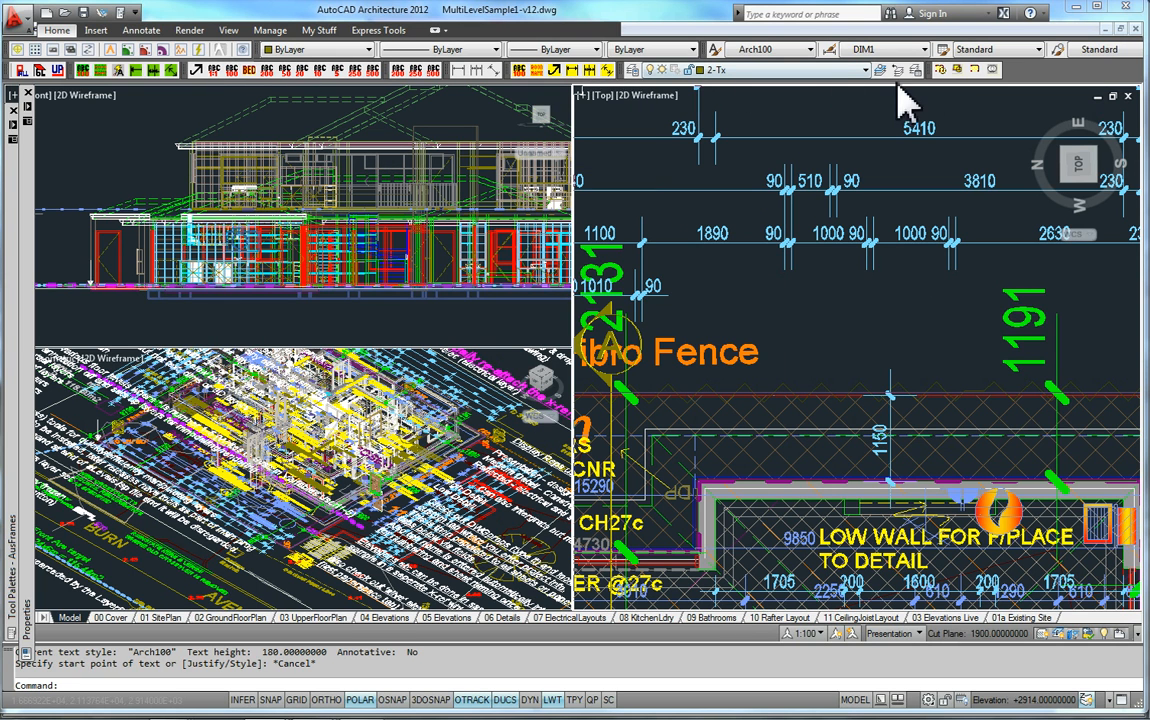
pyautogui.moveTo(96, 110)
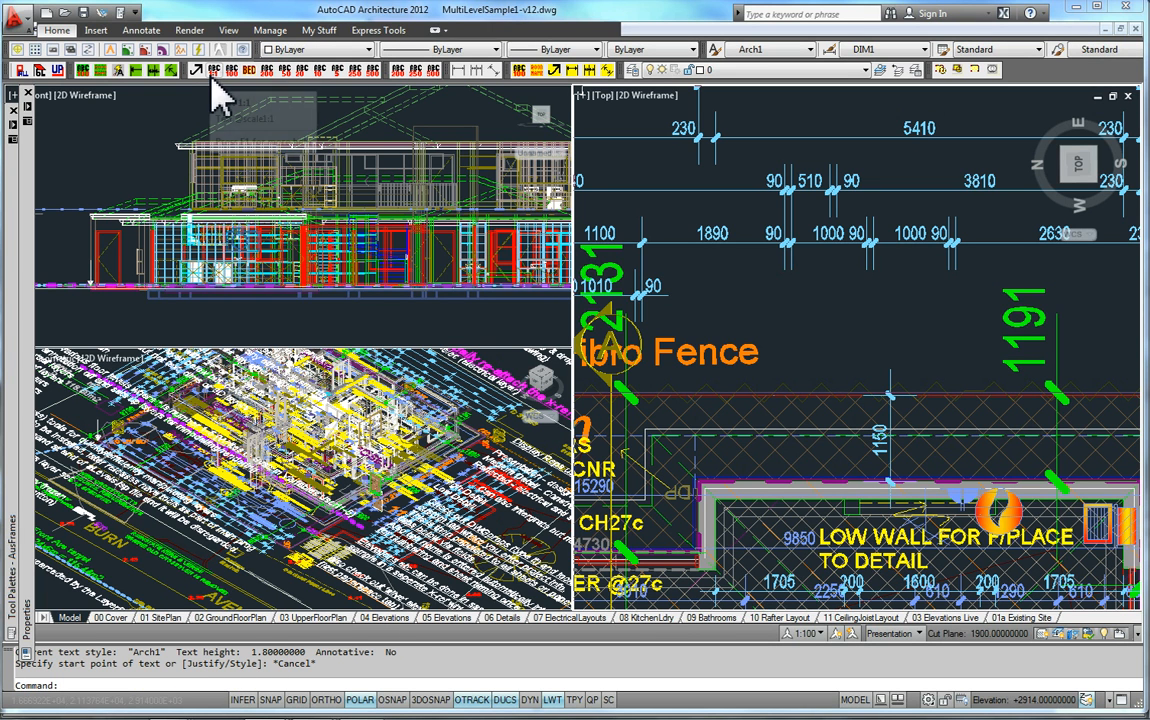
pyautogui.moveTo(260, 104)
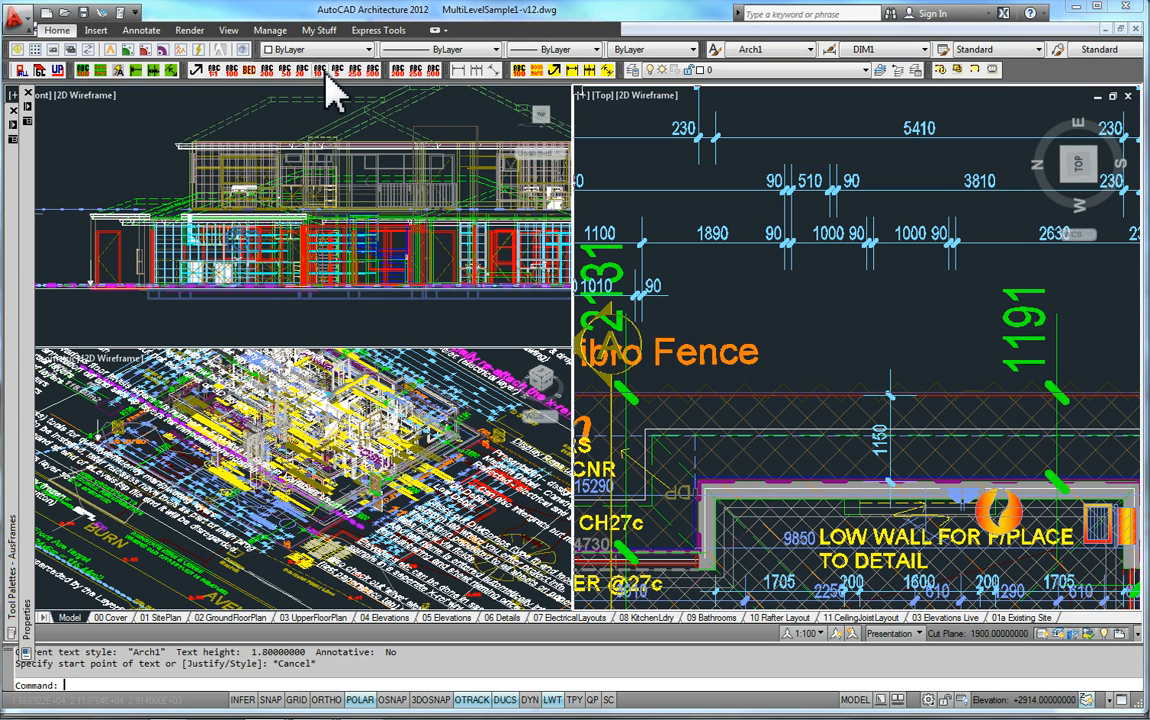
pyautogui.moveTo(280, 96)
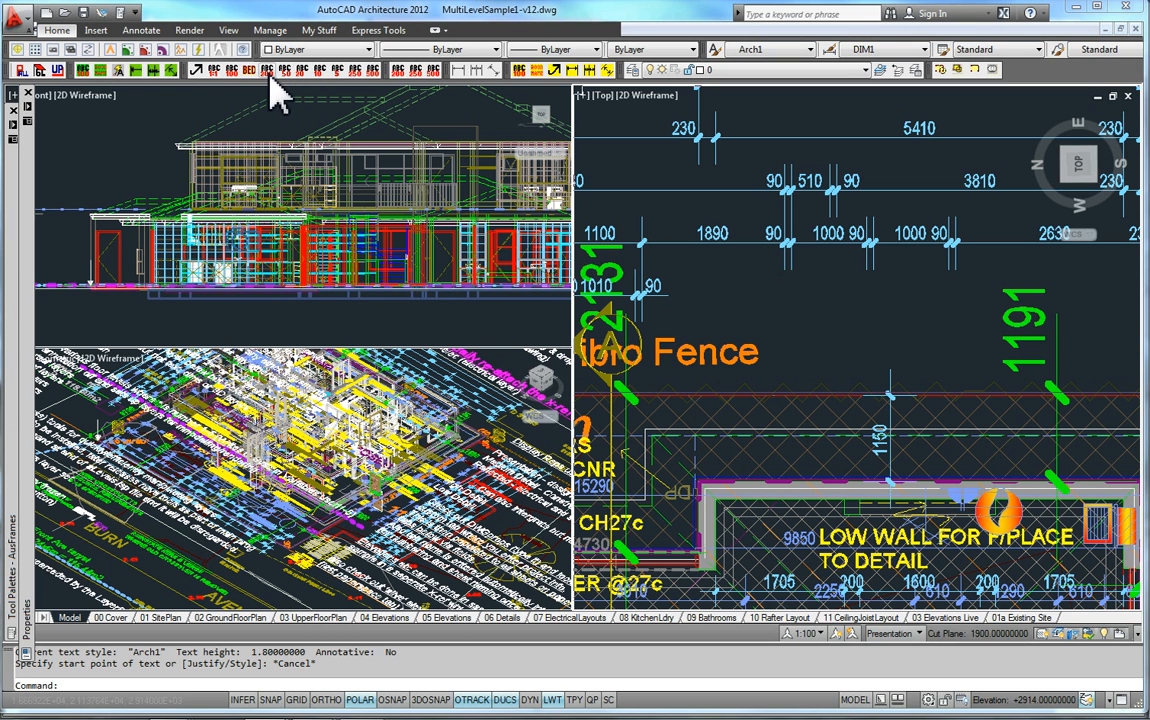
pyautogui.moveTo(276, 88)
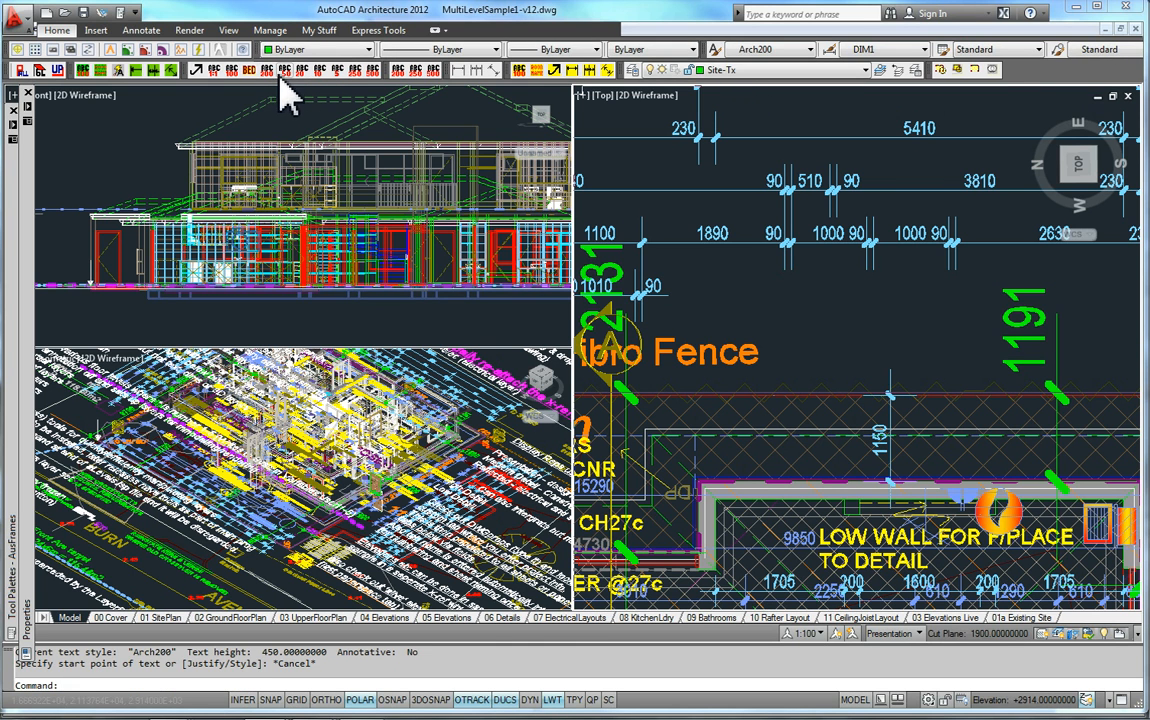
pyautogui.moveTo(290, 84)
pyautogui.write('CUI')
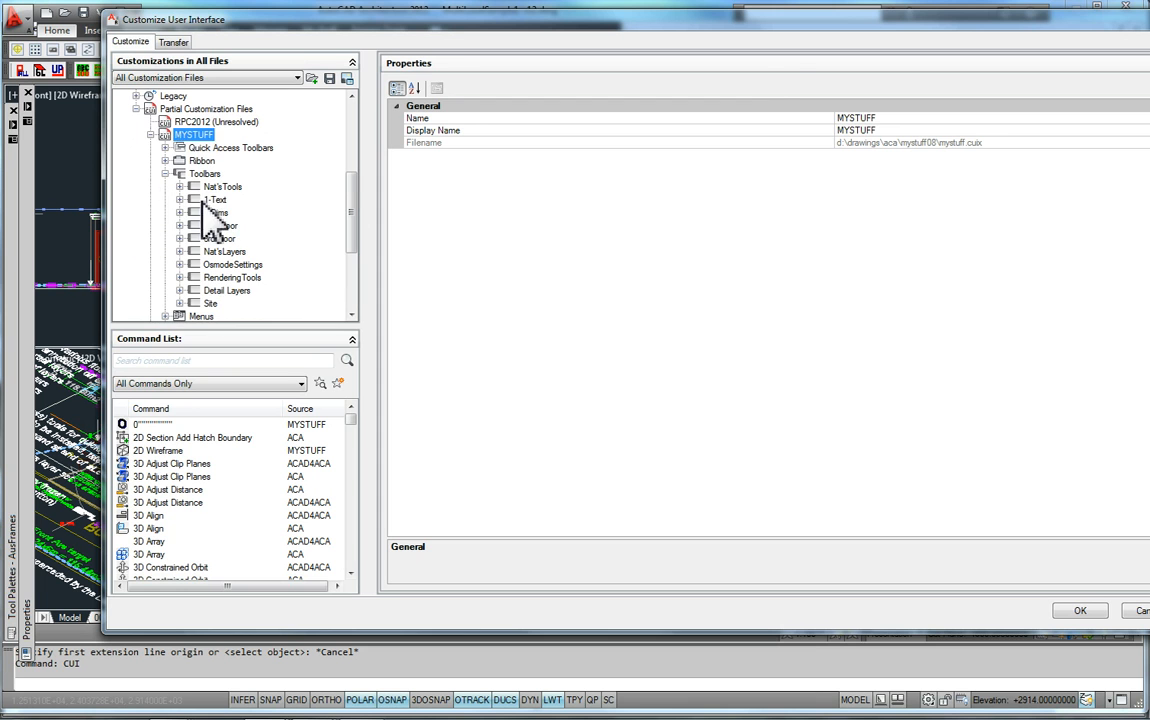
# - Expand MYSTUFF > Toolbars > 1-Text in the CUI editor and select Text 1:100 to show its macro
pyautogui.click(216, 200)
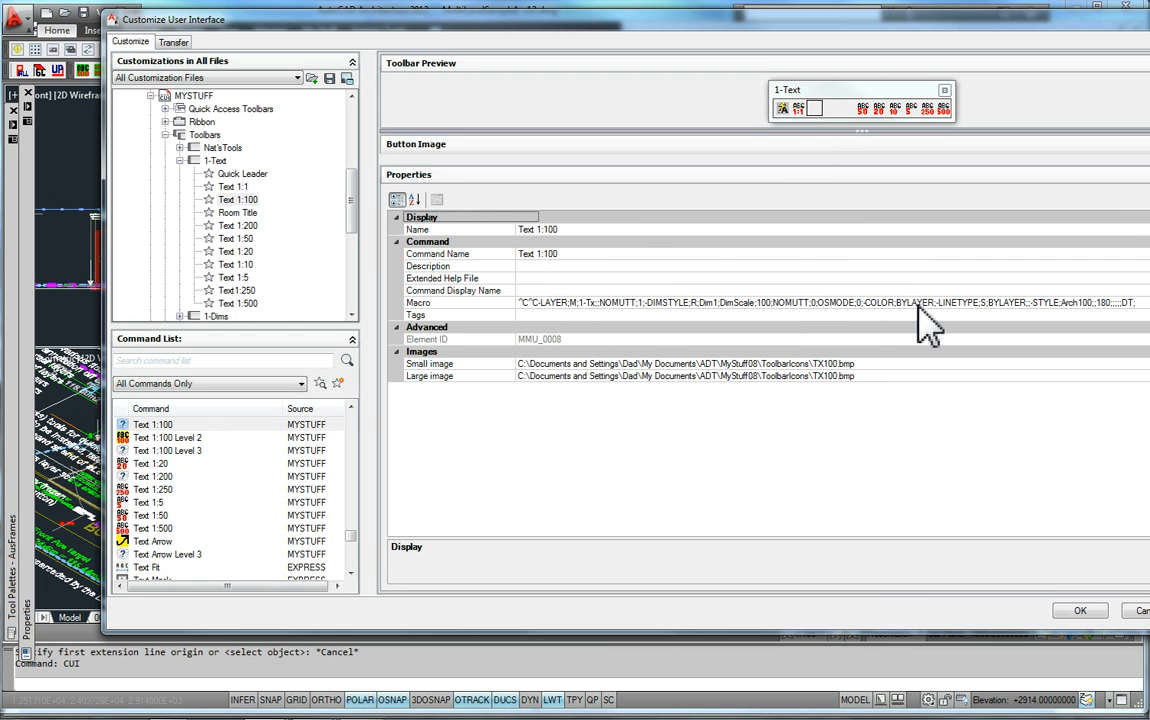
pyautogui.moveTo(564, 336)
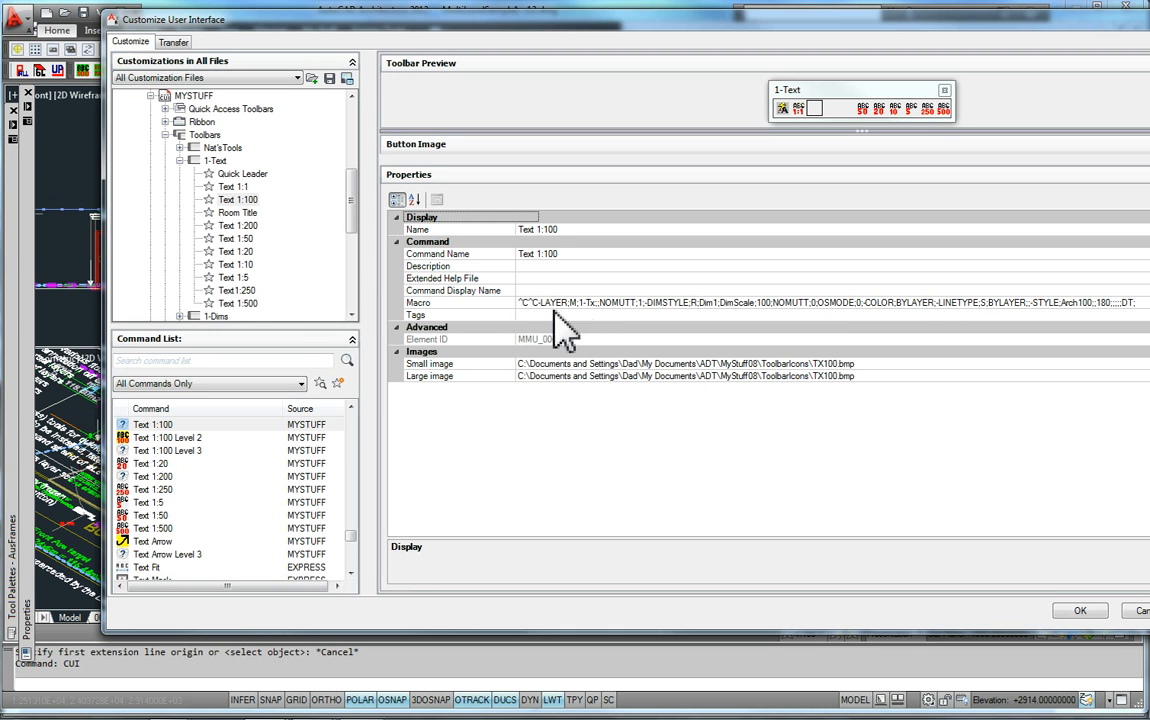
pyautogui.moveTo(598, 328)
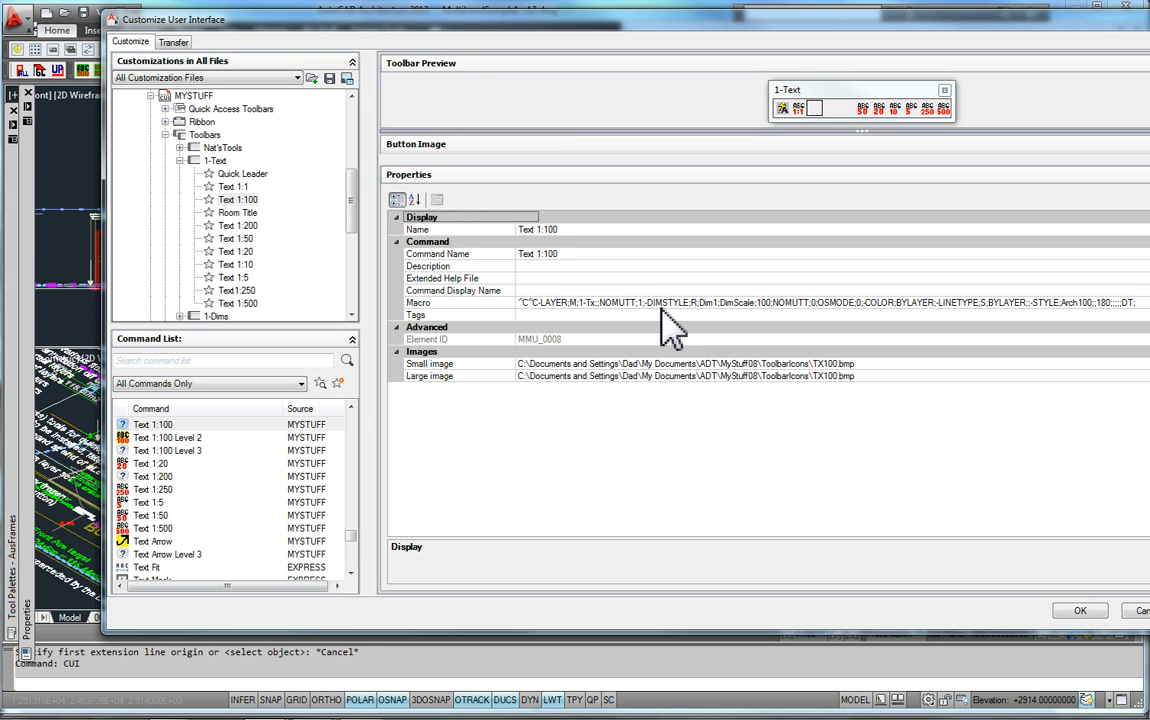
pyautogui.moveTo(704, 344)
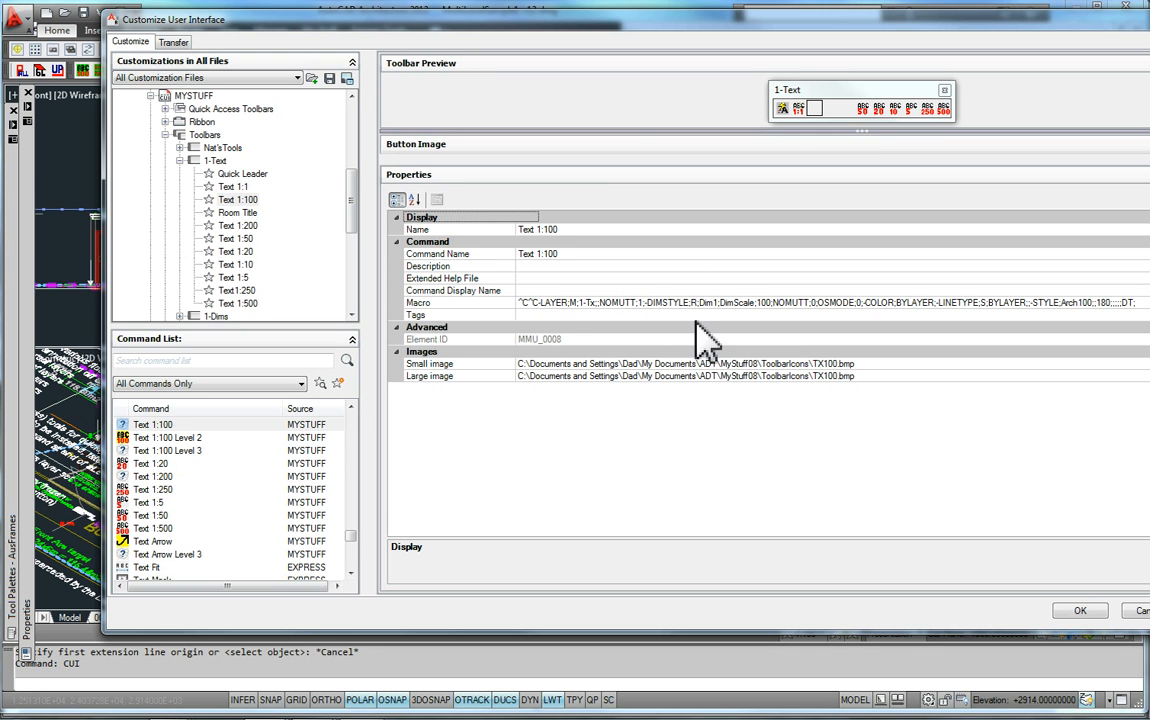
pyautogui.moveTo(784, 330)
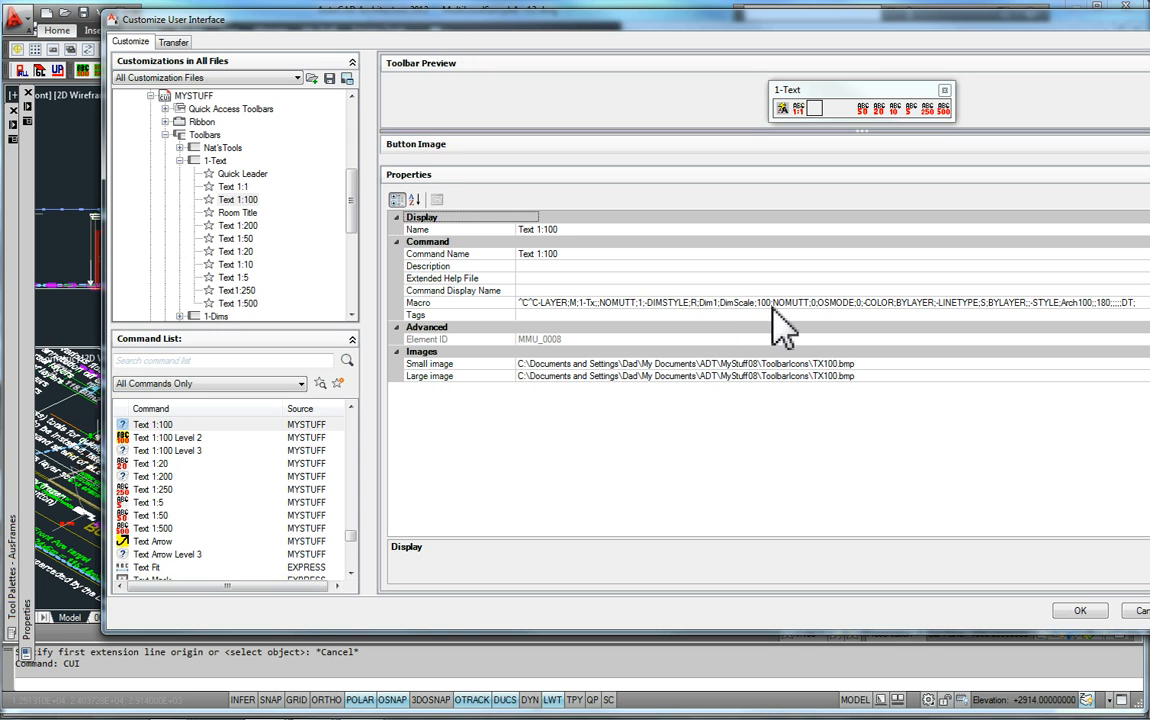